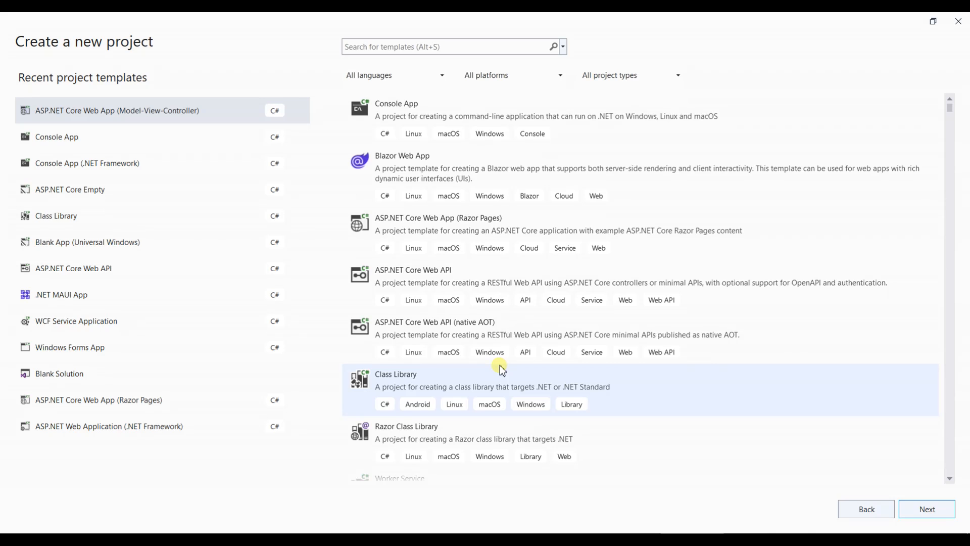
mouse_move(286, 73)
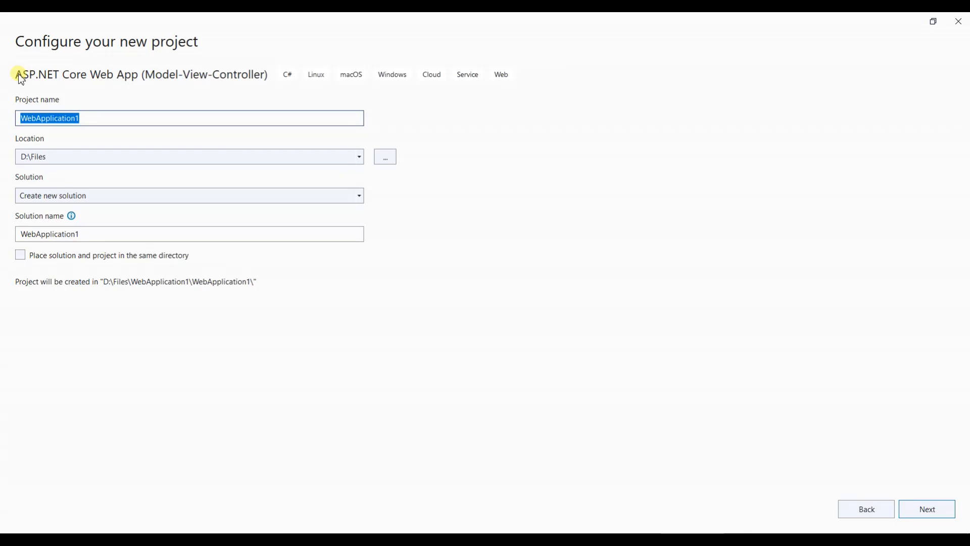
mouse_move(158, 80)
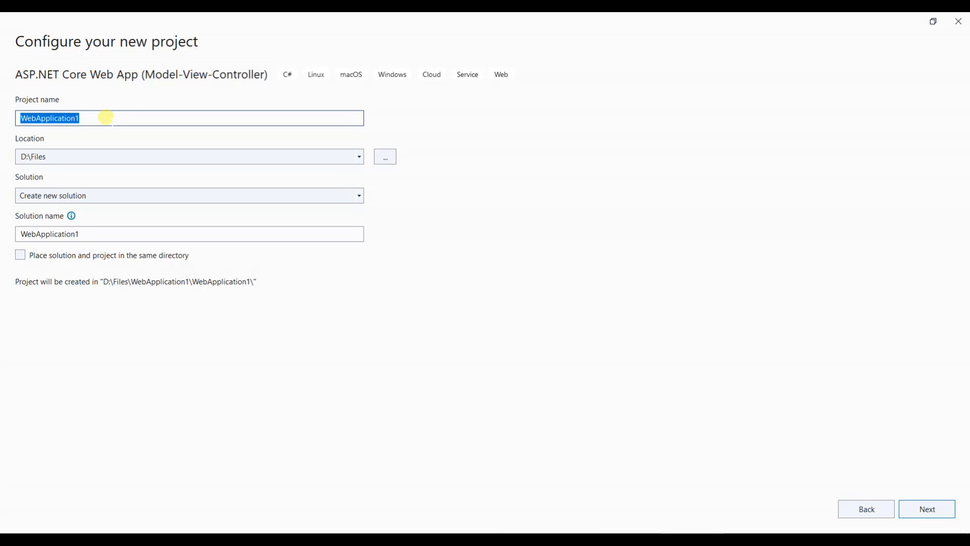
Step: Name the MVC project SerilogDemo2 and continue to the .NET 8.0 framework settings
type("SerilogDemo2")
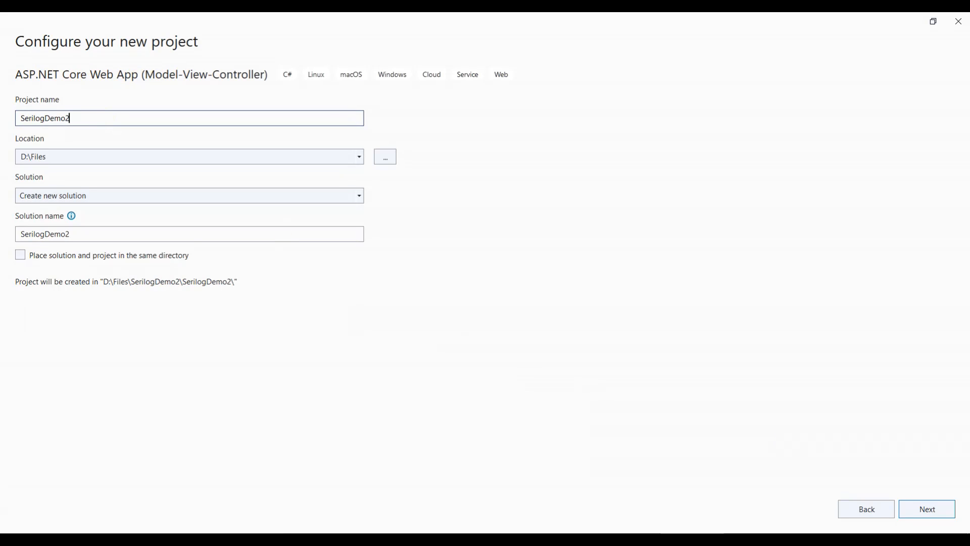
left_click(927, 508)
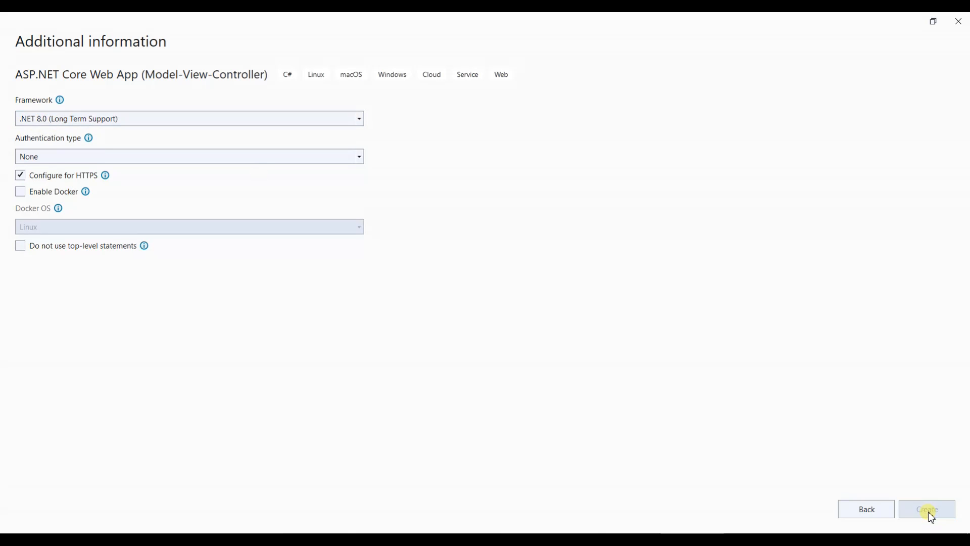
Step: Create the SerilogDemo2 project and start a build of the solution
left_click(927, 509)
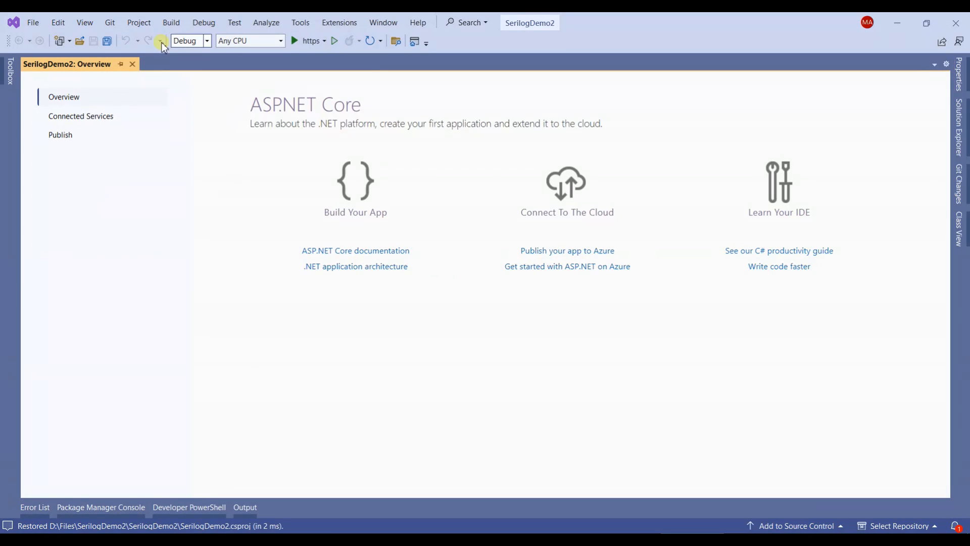
left_click(334, 40)
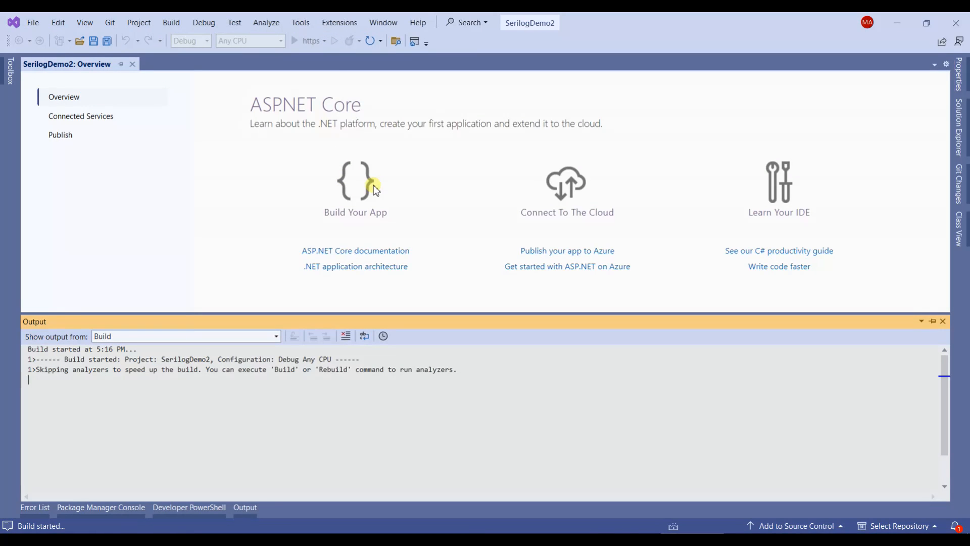
mouse_move(378, 196)
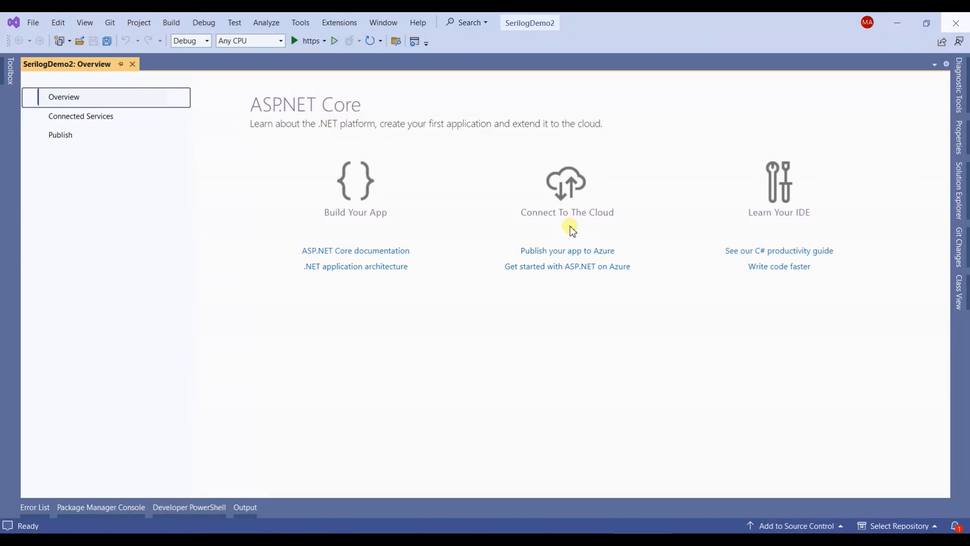
mouse_move(965, 193)
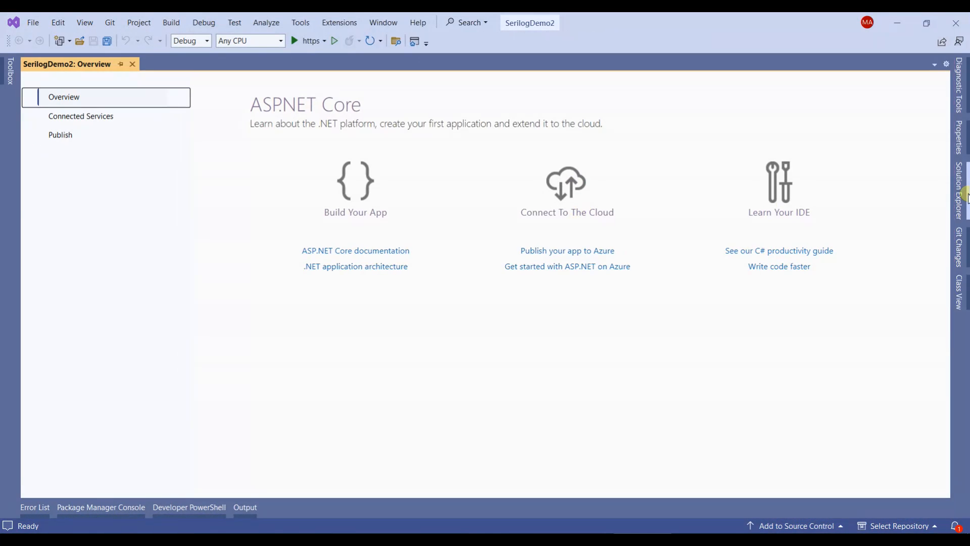
Step: Open Manage NuGet Packages for the SerilogDemo2 project from Solution Explorer
left_click(960, 186)
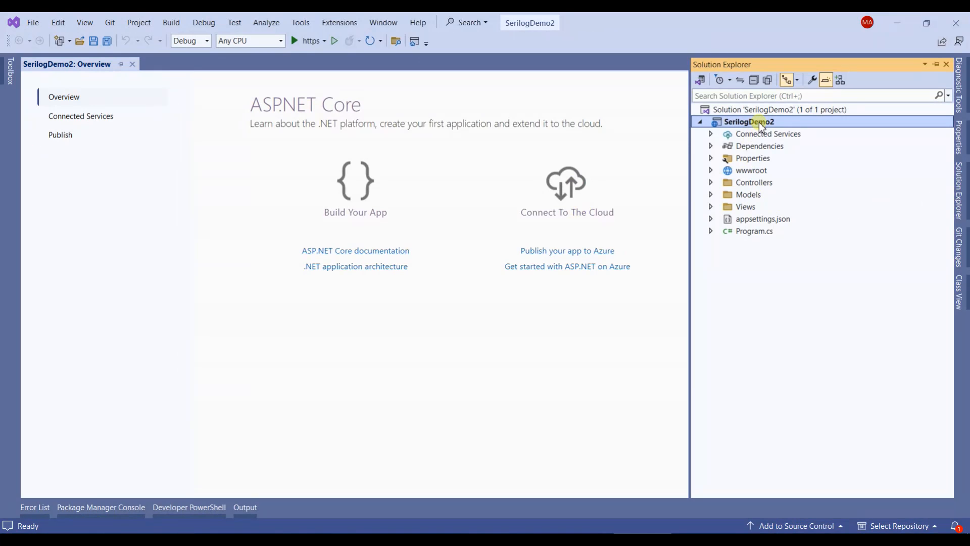
right_click(748, 121)
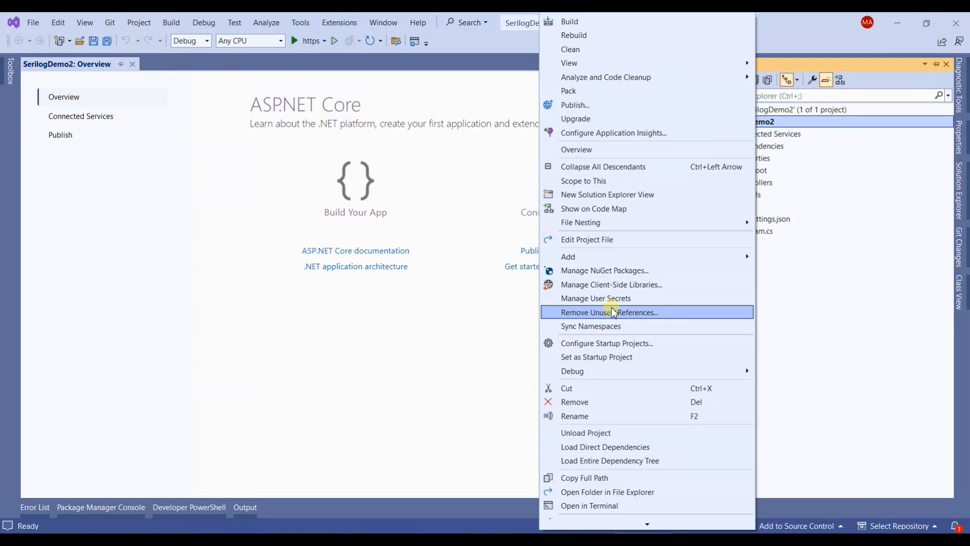
mouse_move(613, 271)
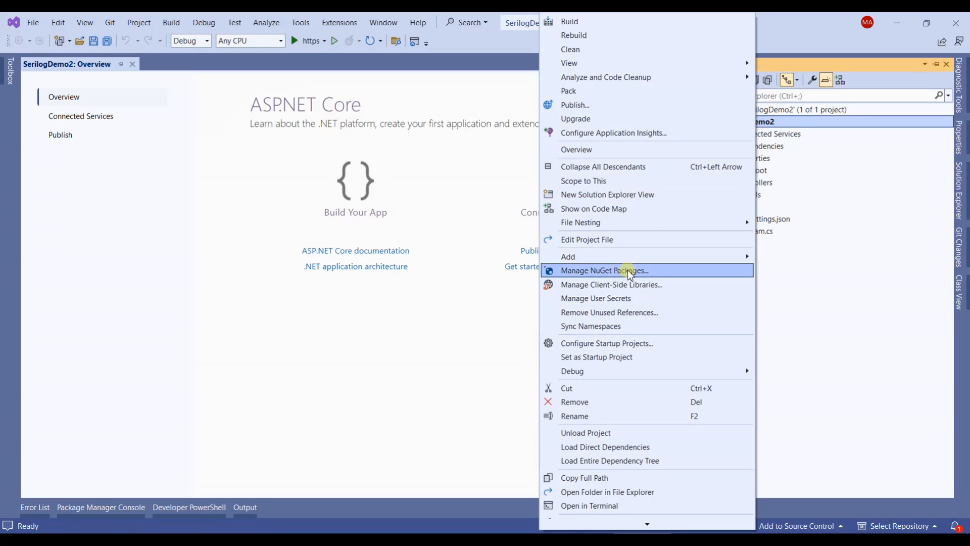
left_click(605, 270)
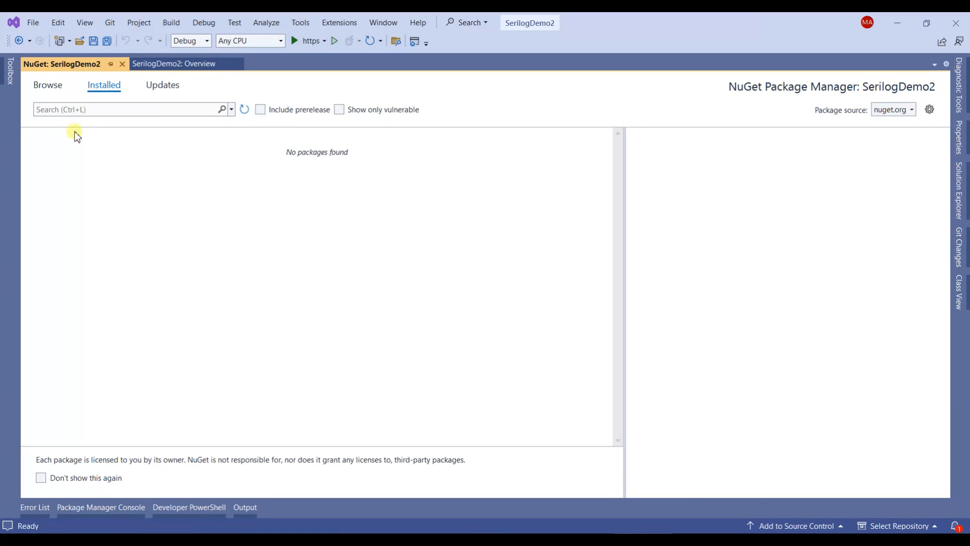
Step: Search for serilog.asp.net in Browse and install Serilog.AspNetCore and Serilog.Sinks.File
left_click(48, 85)
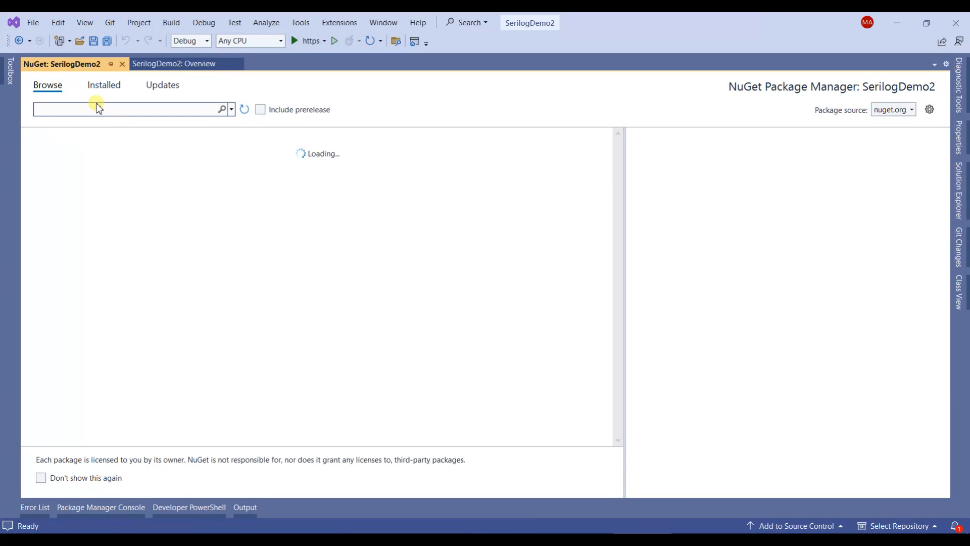
type("serilog")
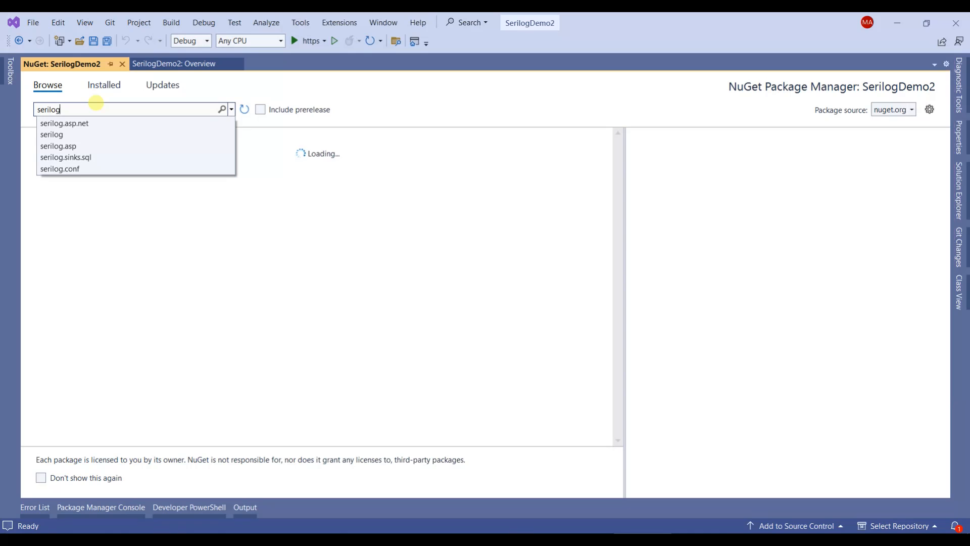
left_click(64, 123)
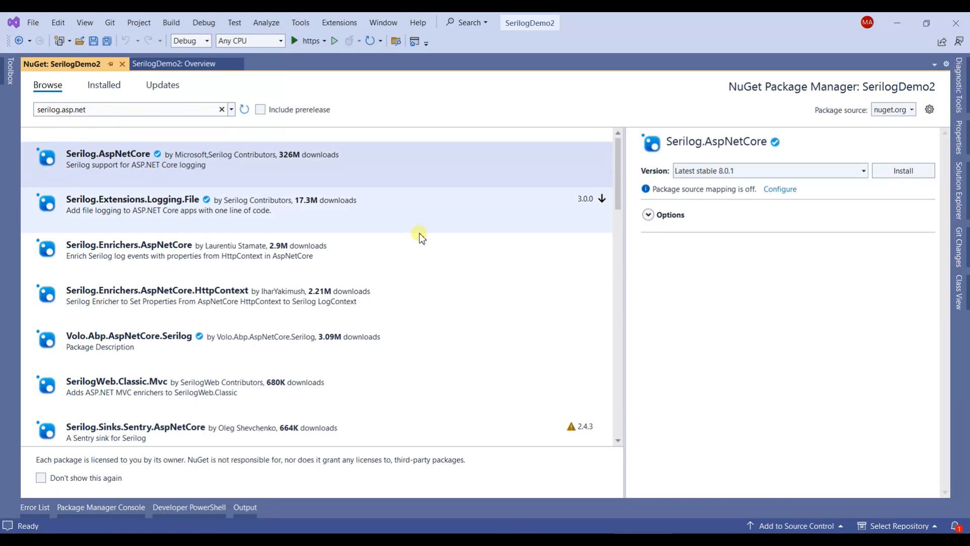
left_click(108, 154)
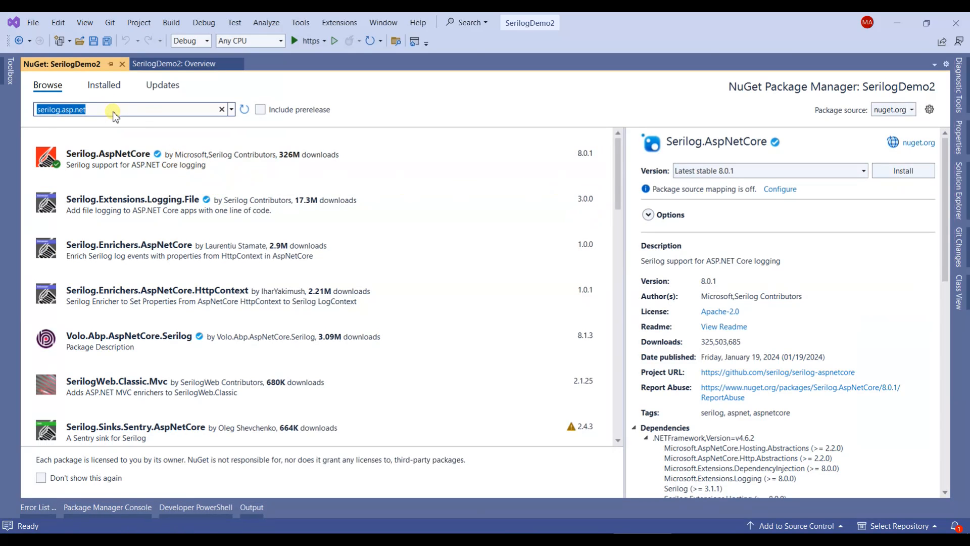
type("serilog.asp")
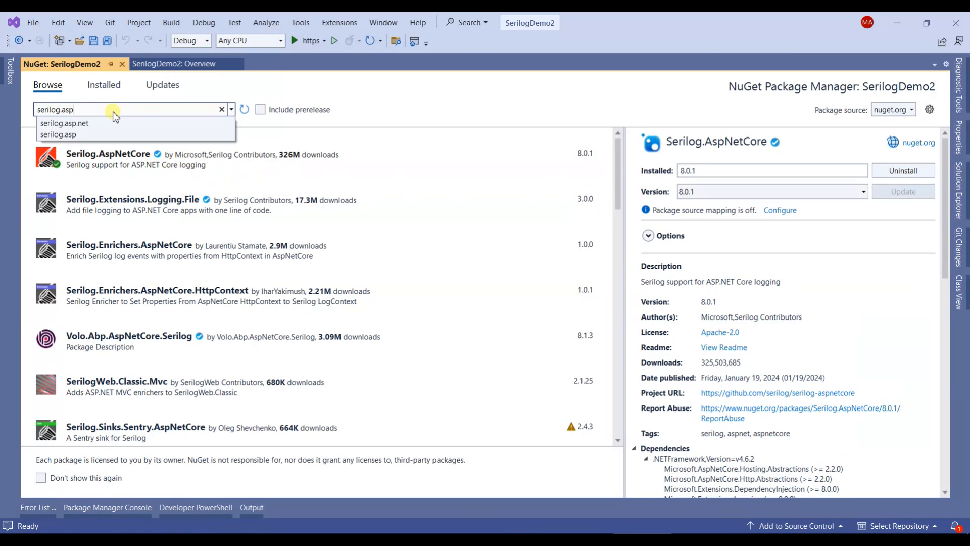
key("Backspace")
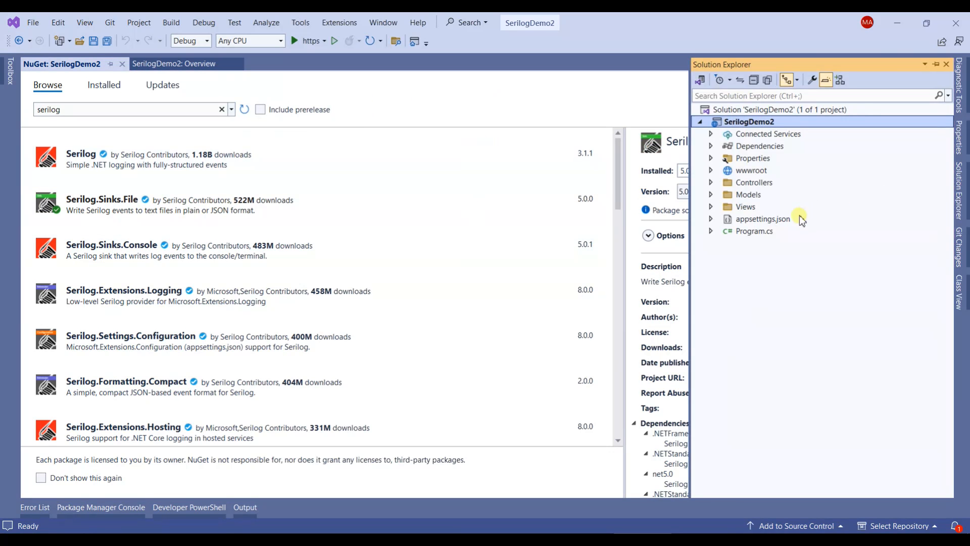
Step: Add the Serilog LoggerConfiguration, ClearProviders and AddSerilog code to Program.cs, then fix AddSerilog with 'using Serilog;'
left_click(754, 231)
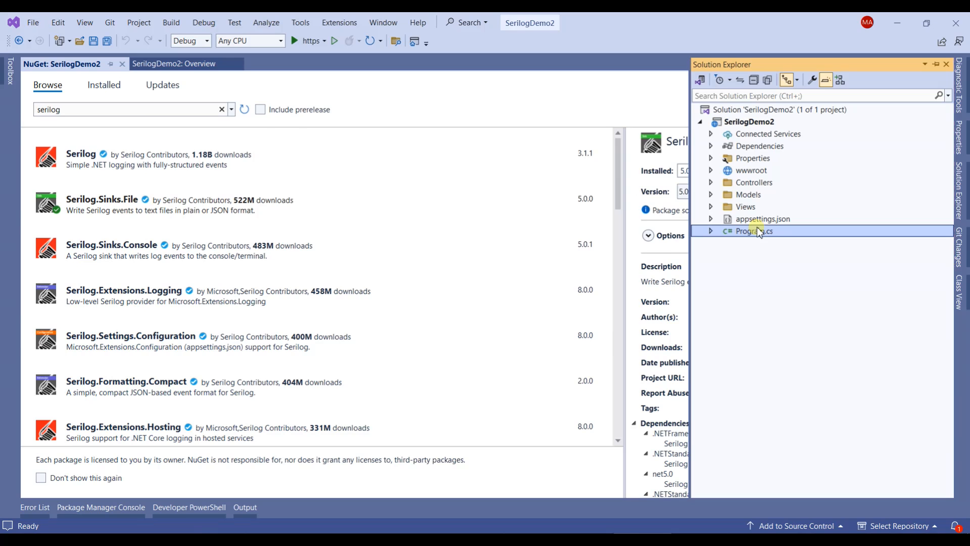
double_click(752, 231)
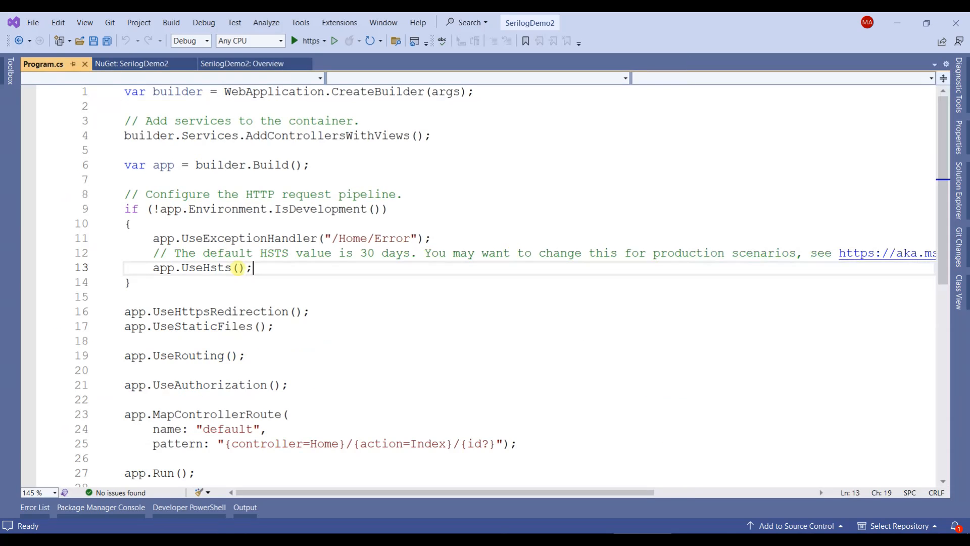
scroll("down", 3)
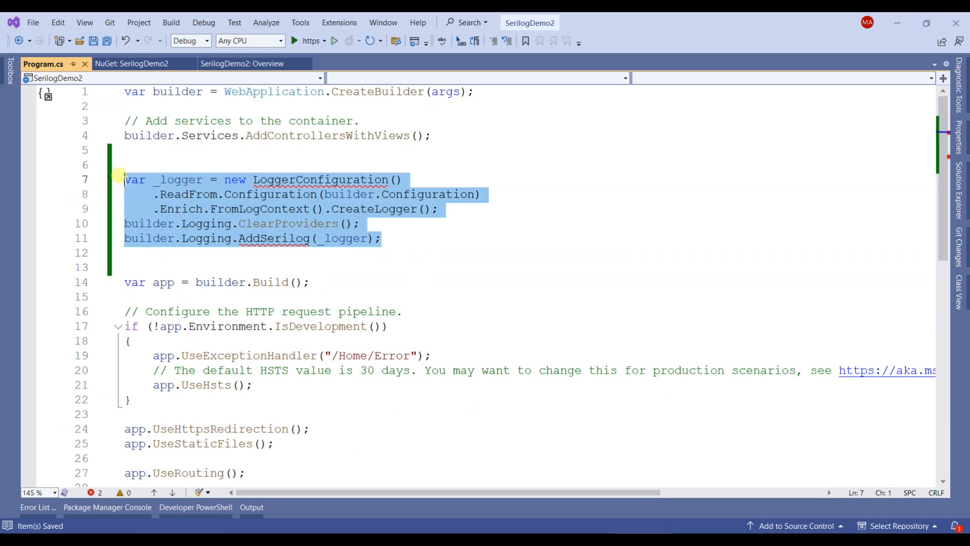
left_click(185, 180)
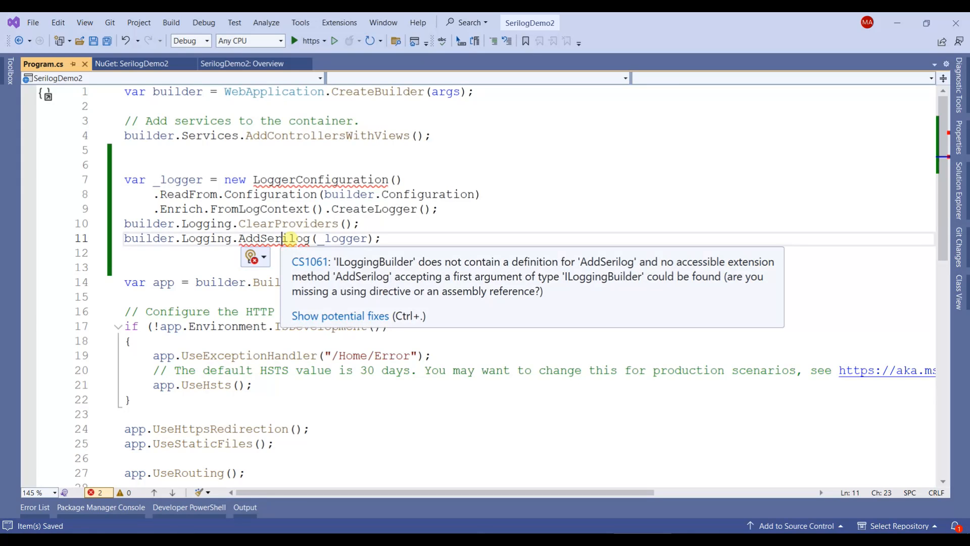
right_click(291, 266)
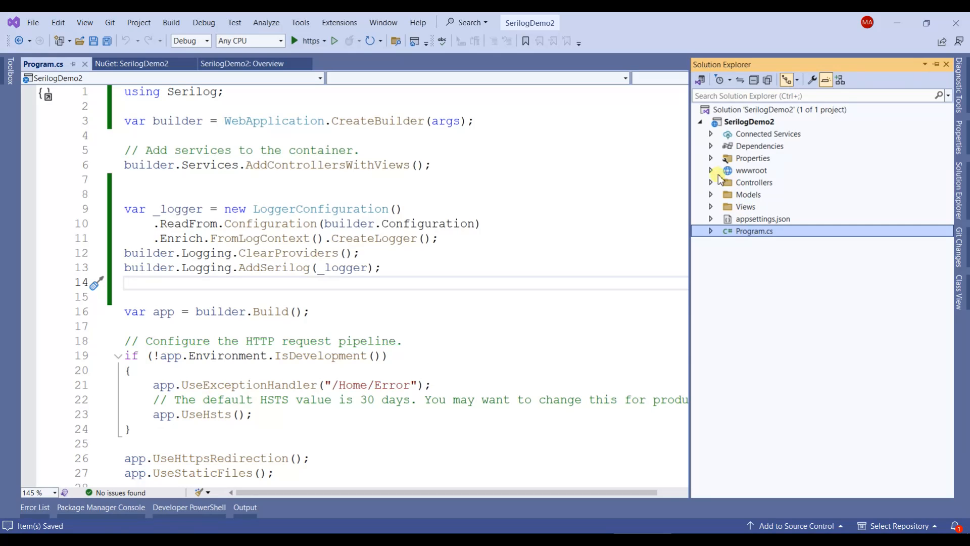
Step: Open HomeController, dismiss the Outlook reminder, and insert a try/catch snippet in Index()
double_click(754, 182)
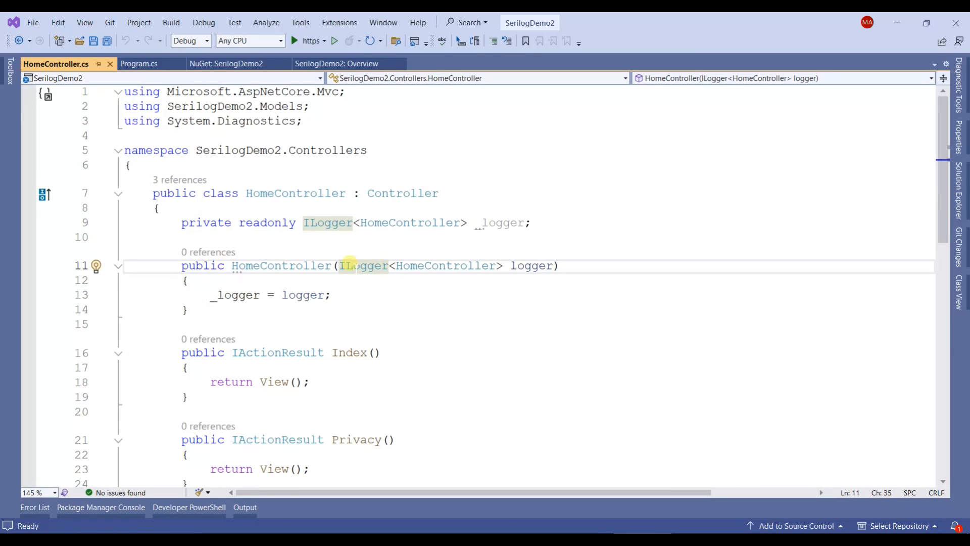
double_click(531, 265)
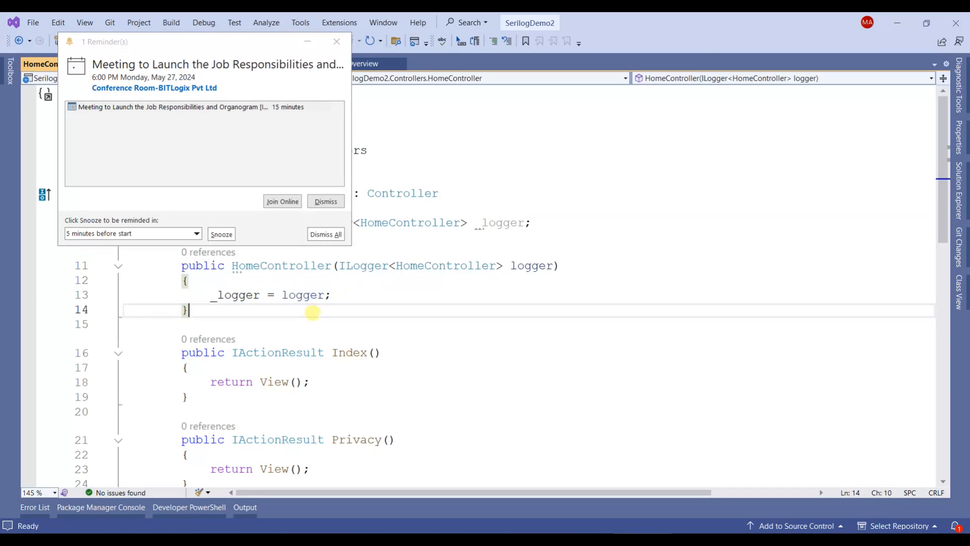
left_click(325, 201)
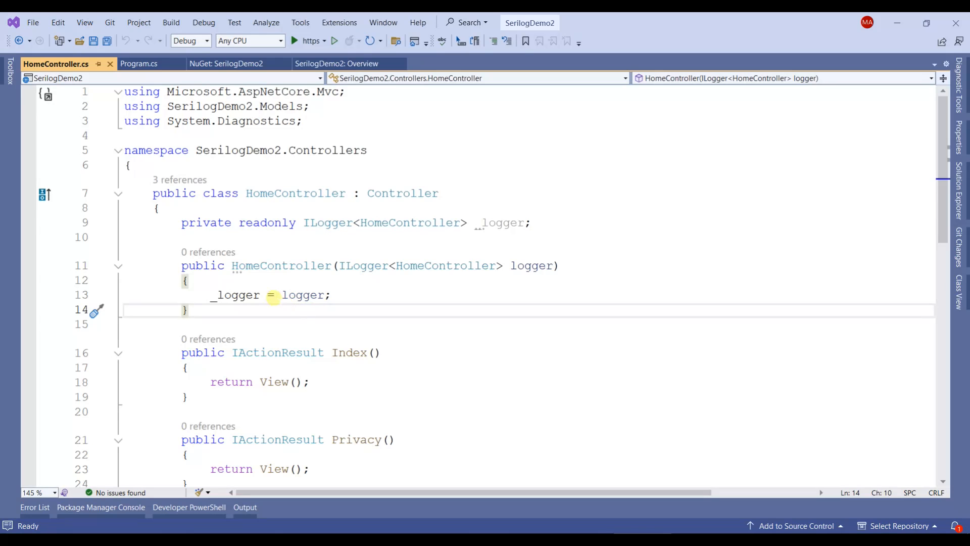
left_click(185, 280)
type("try")
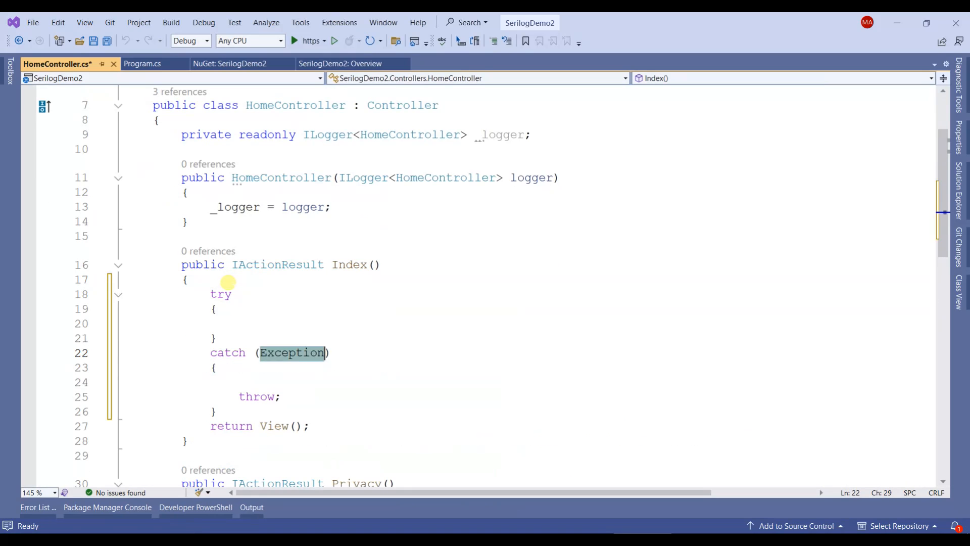
Step: Name the catch variable ex and replace the rethrow with _logger.LogError(ex.Message)
type("ex")
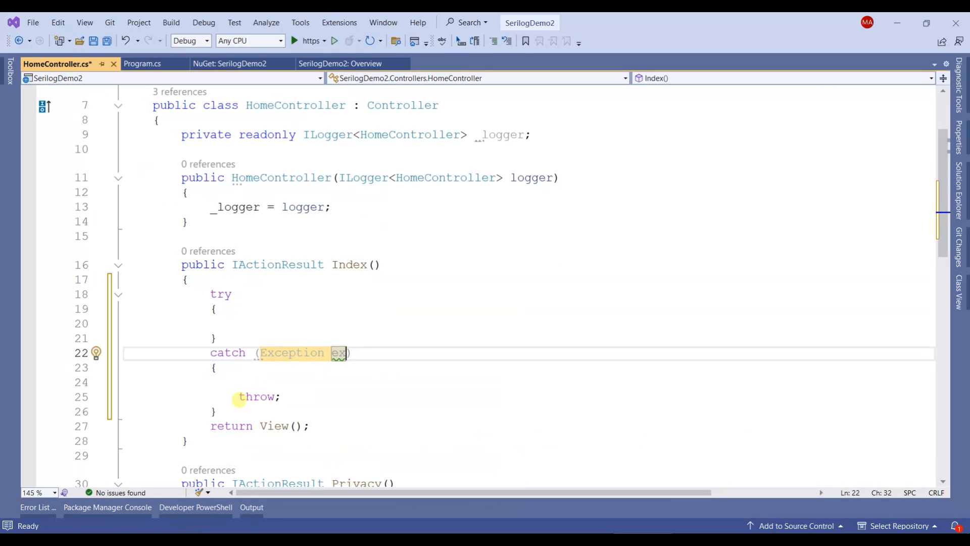
key("Delete")
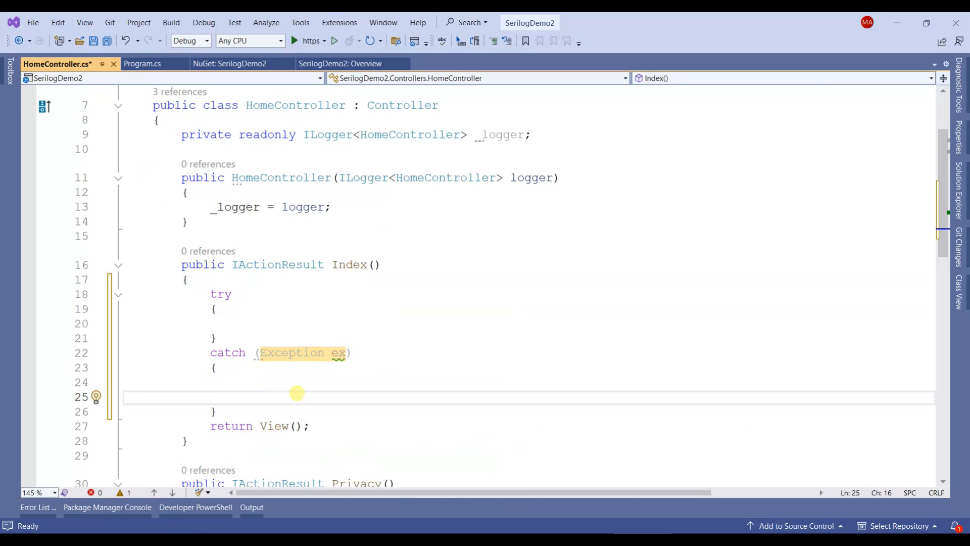
type("_log")
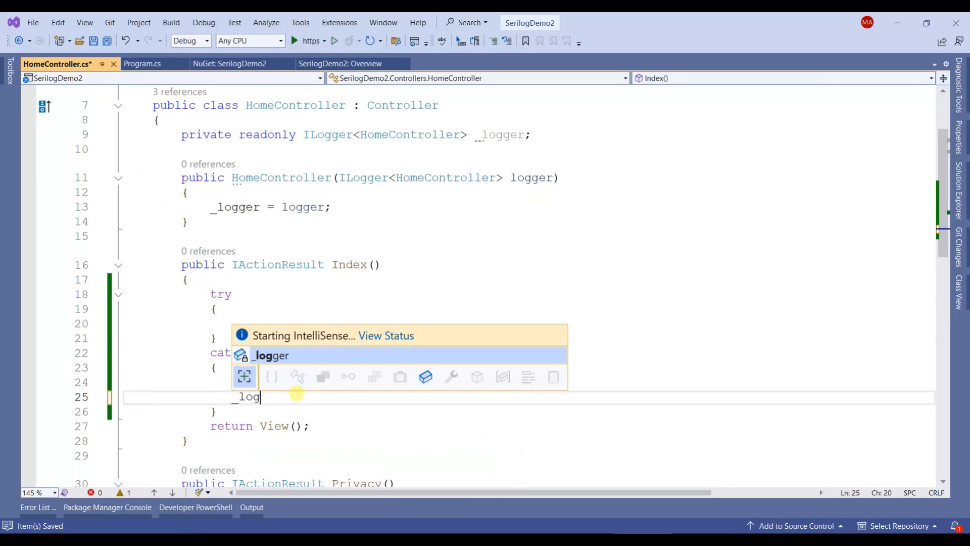
type("ger.log")
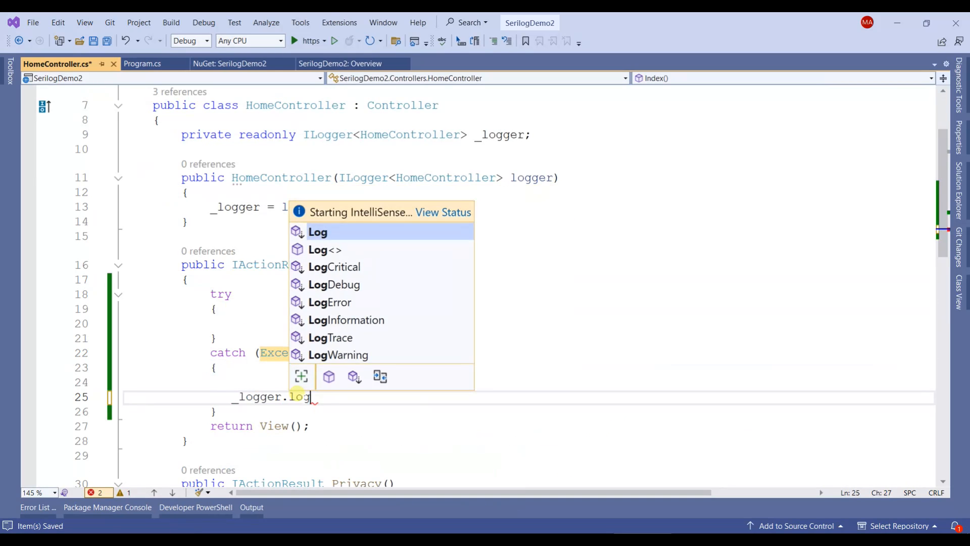
type("Error(")
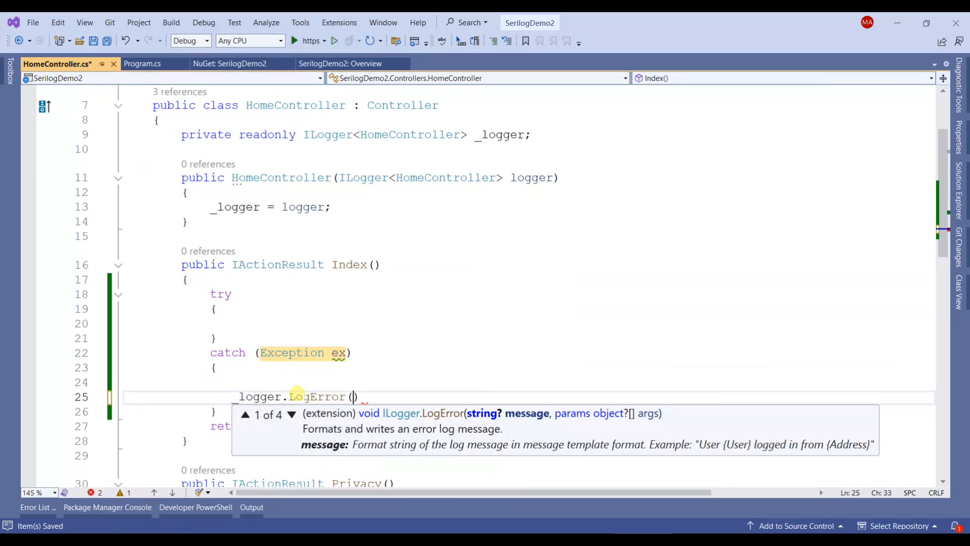
type("ex.m")
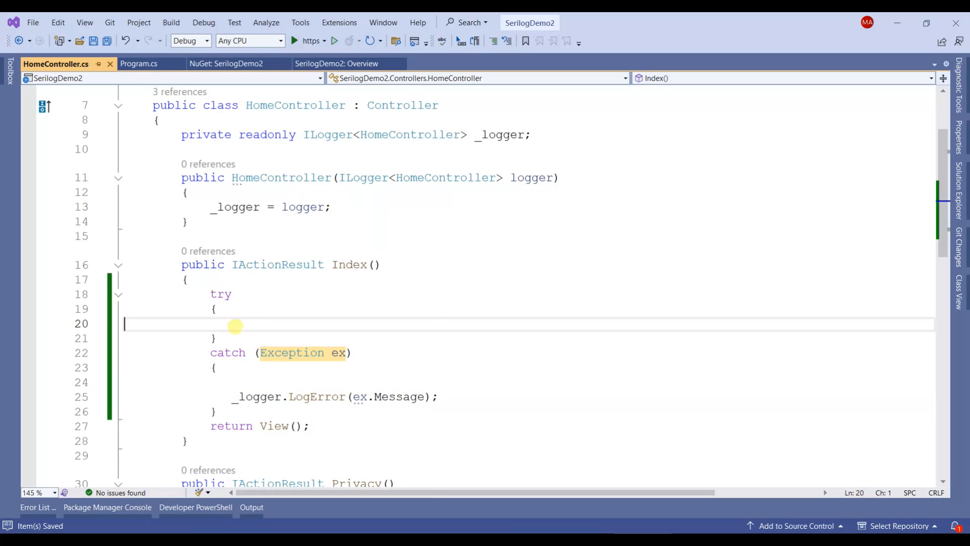
Step: Add throw new Exception(); inside the try block
type("thr")
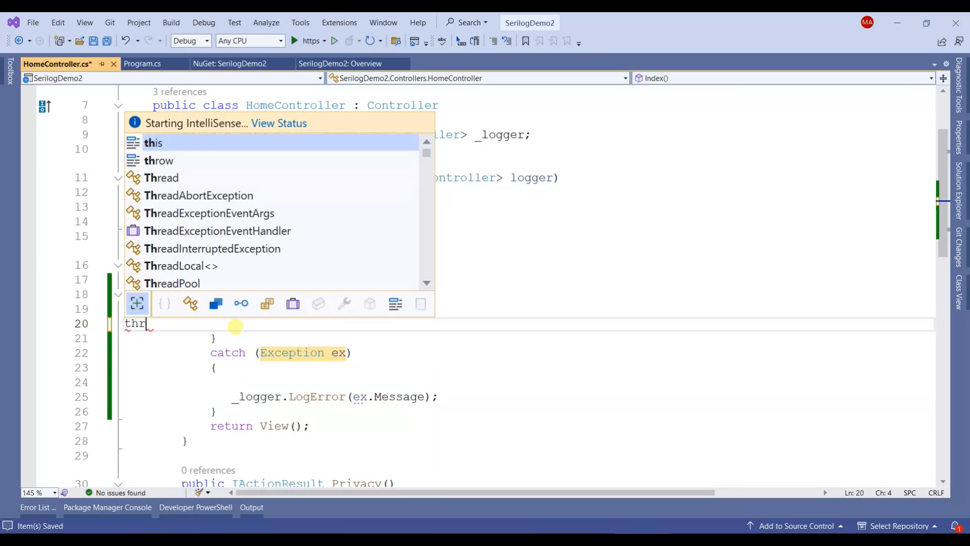
type("ow n")
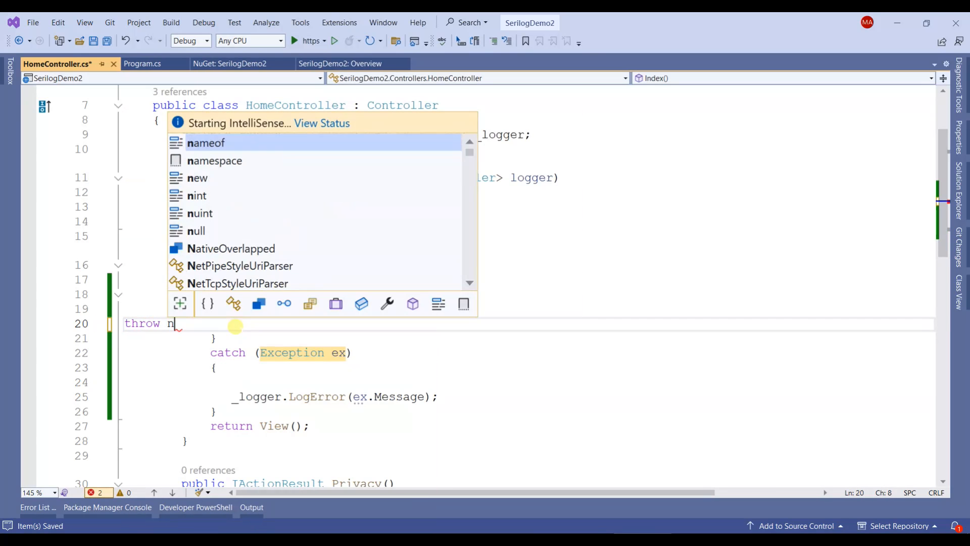
type("ew ex")
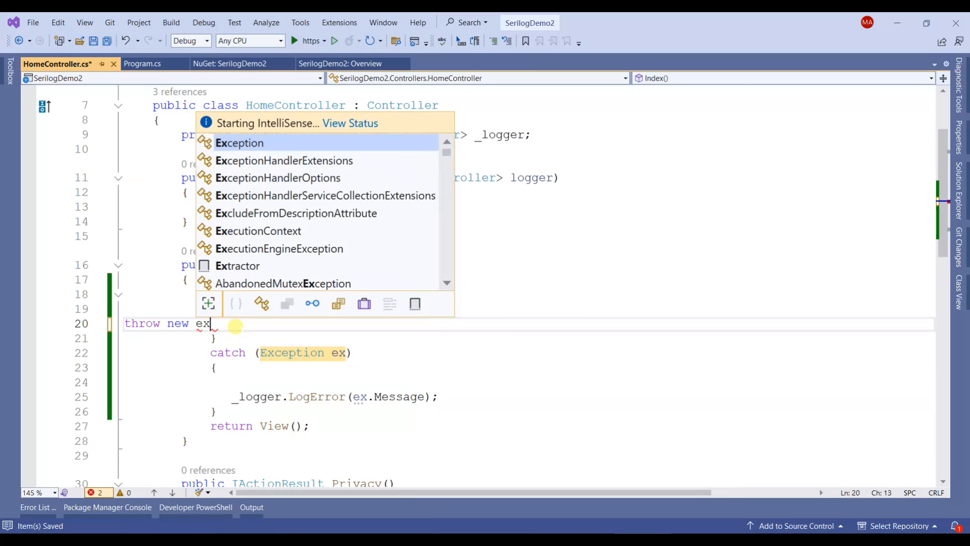
type("Exception();")
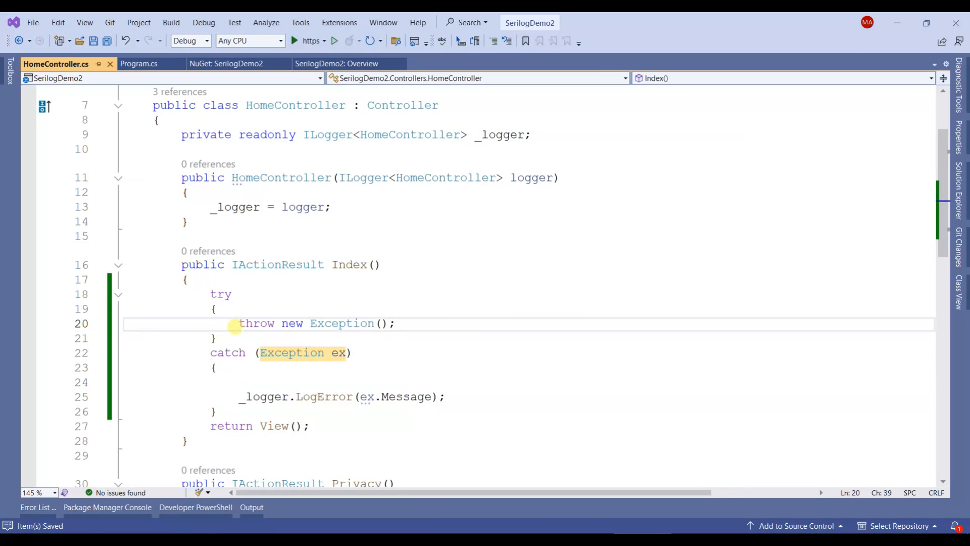
Step: Show Solution Explorer and open appsettings.json
left_click(399, 323)
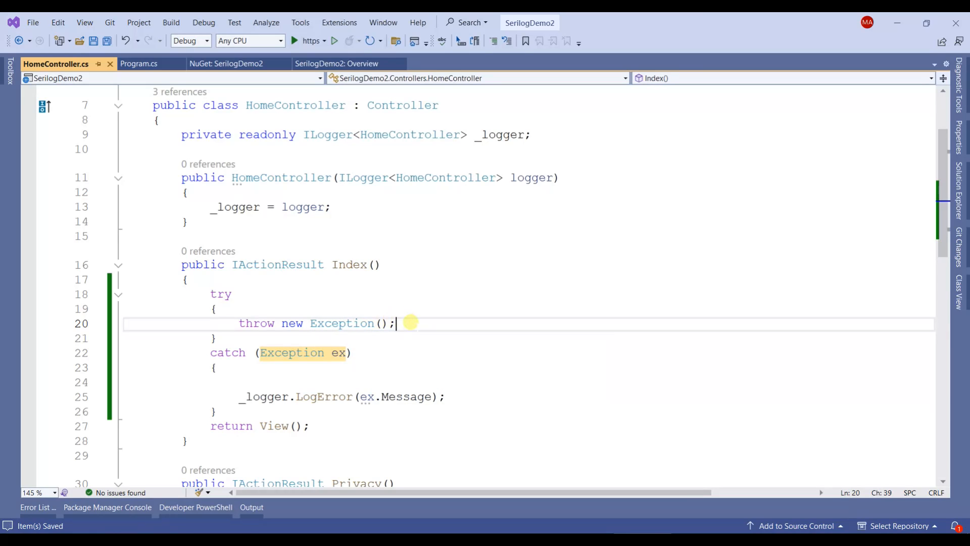
mouse_move(958, 221)
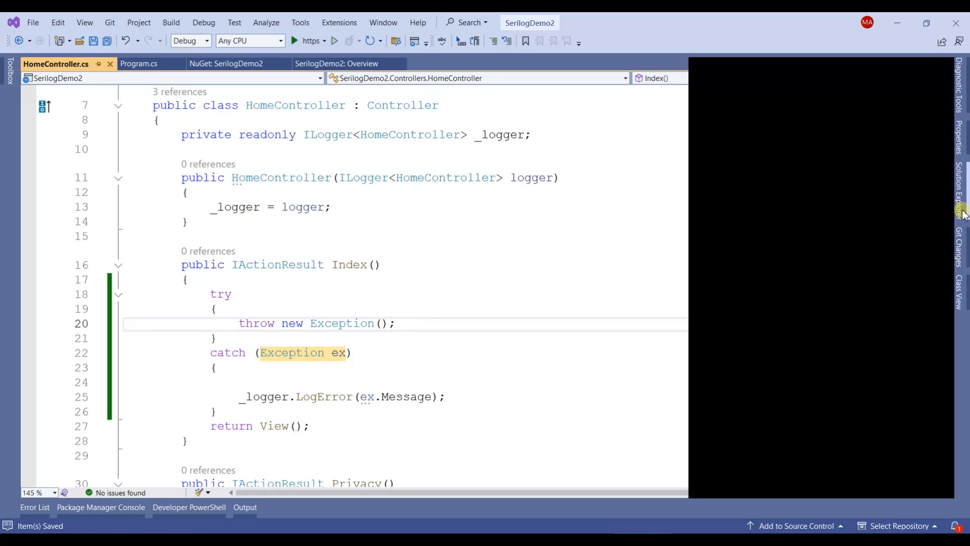
left_click(960, 210)
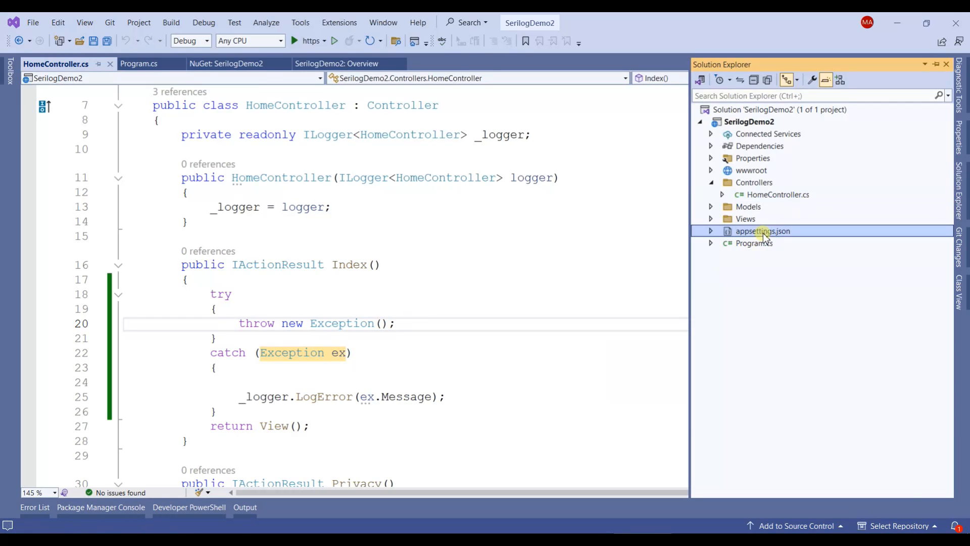
double_click(761, 230)
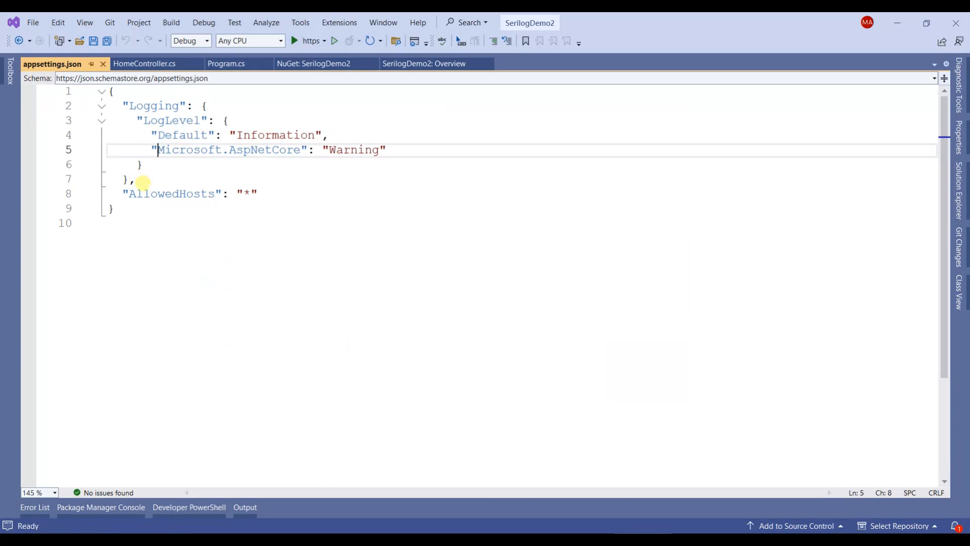
Step: Insert the Serilog File sink block after Logging and set the path to D:\\logs\\APIlog-.log
left_click(132, 179)
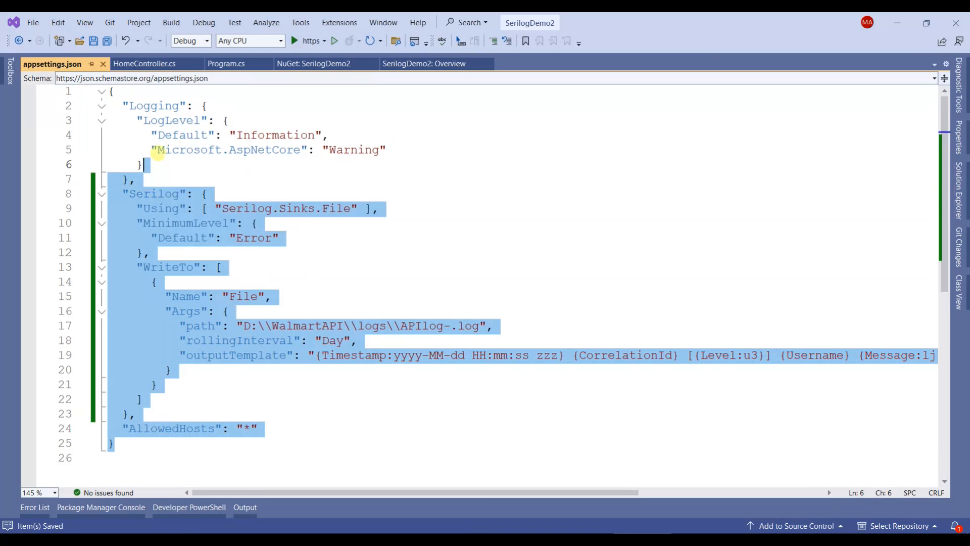
left_click(271, 296)
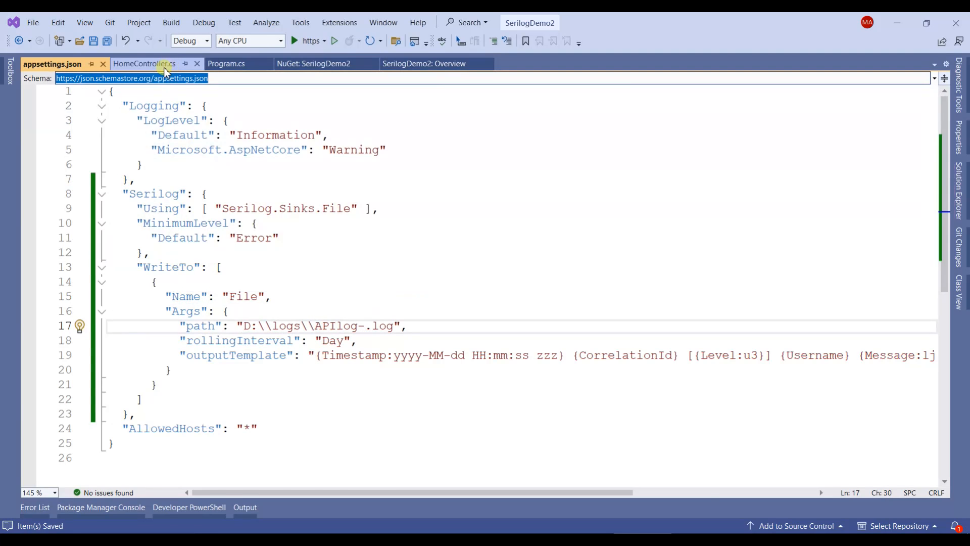
Step: Return to HomeController.cs, run the app in the debugger, and step with F10 into the catch
left_click(143, 63)
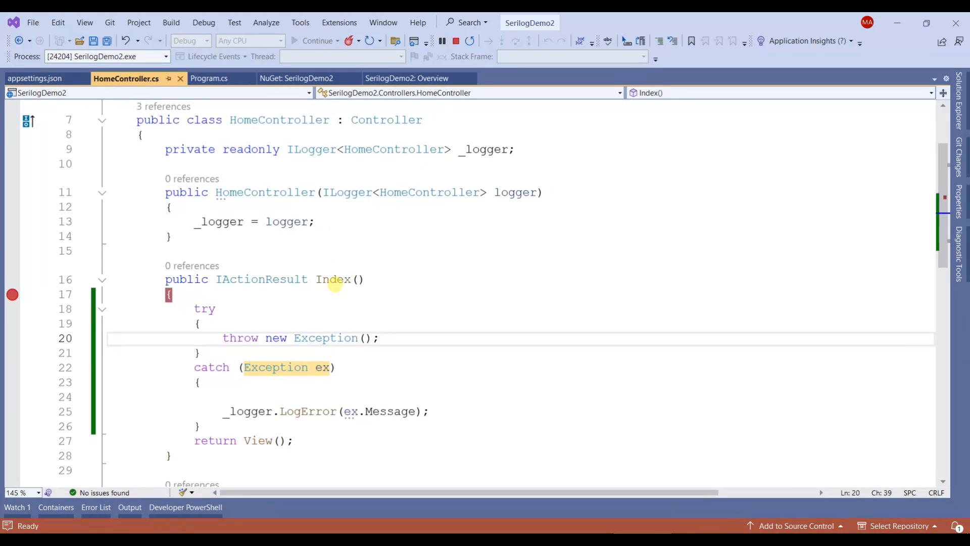
mouse_move(334, 279)
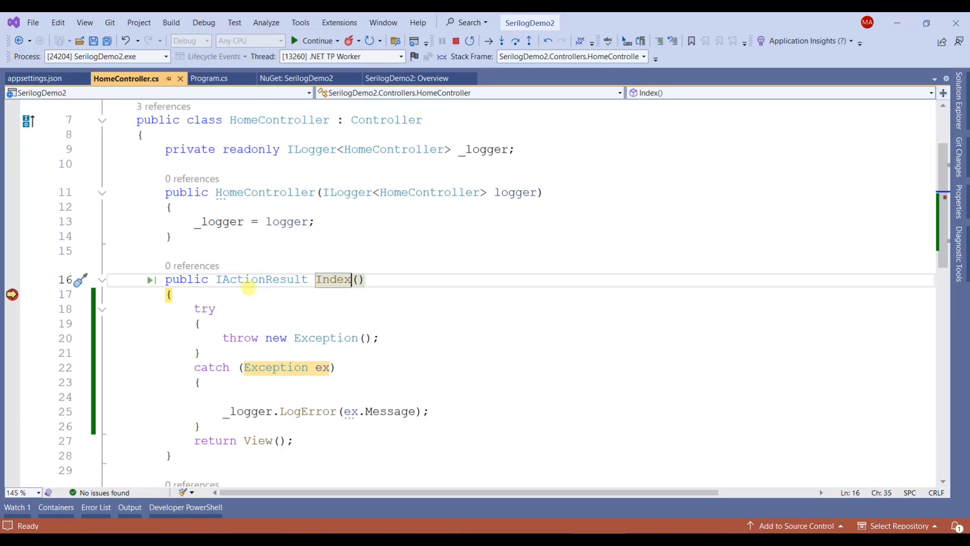
scroll("down", 3)
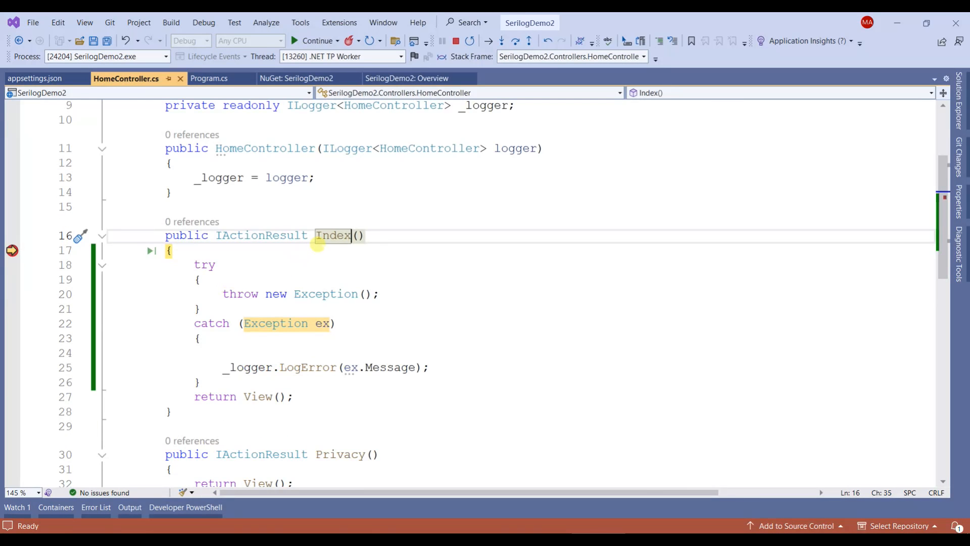
double_click(333, 235)
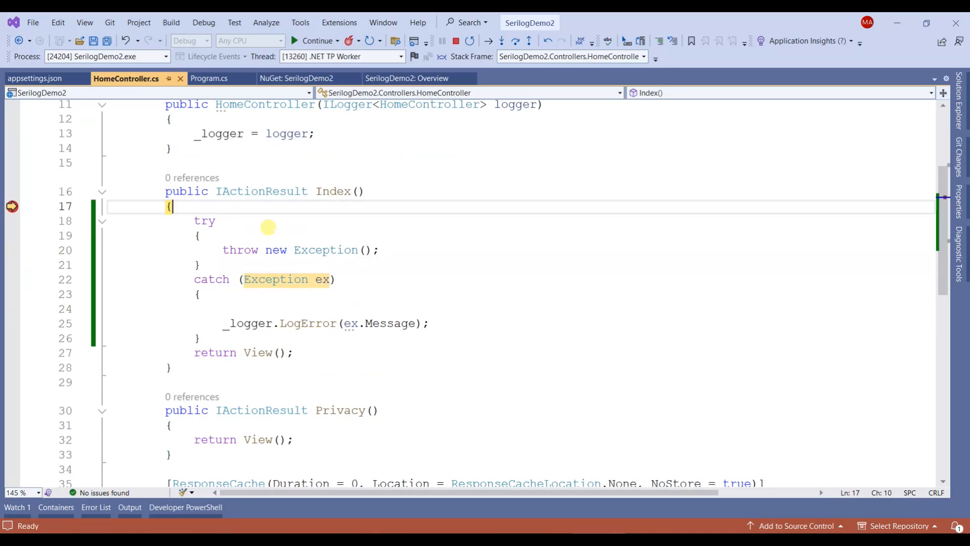
left_click(316, 40)
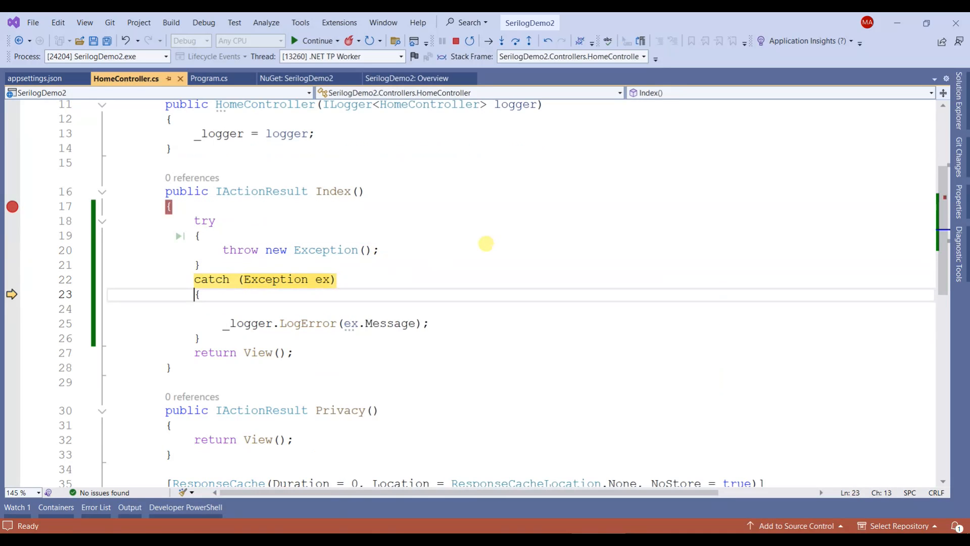
key("F10")
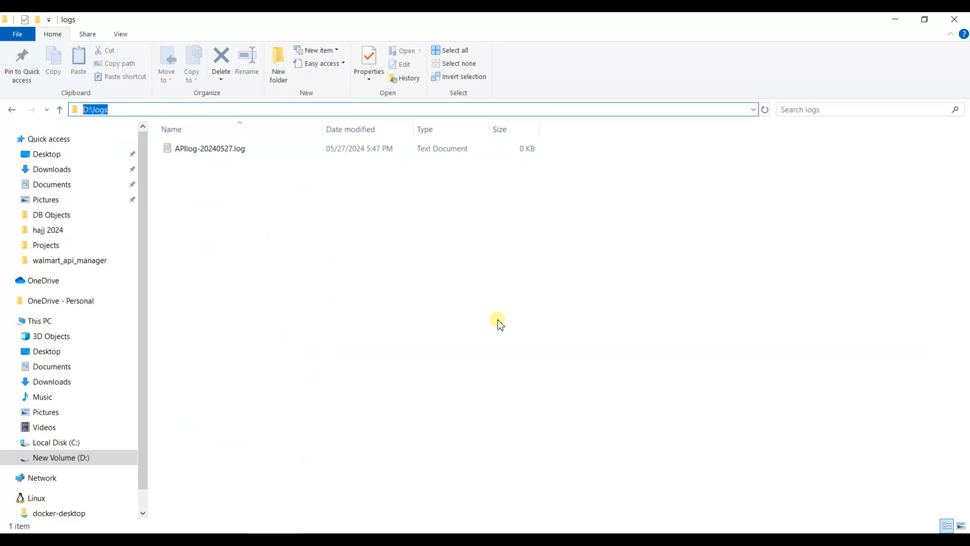
Step: Open APIlog-20240527.log in Notepad, read the 'System.Exception' ERR entry, then close Notepad
left_click(210, 148)
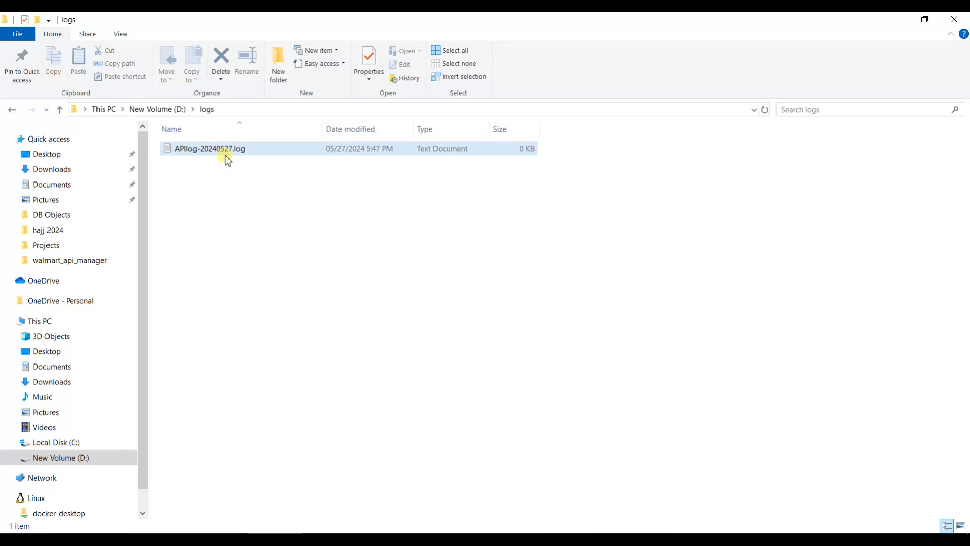
double_click(209, 149)
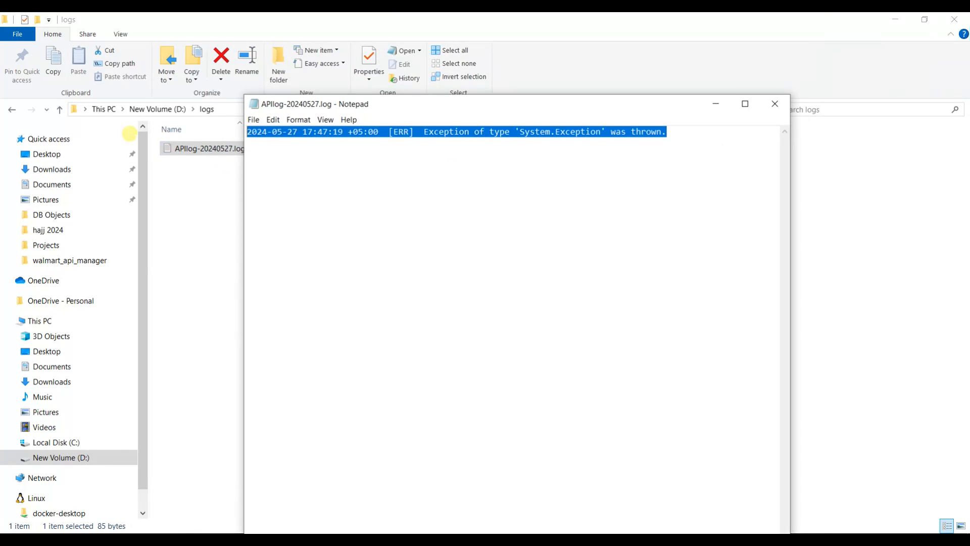
left_click(655, 132)
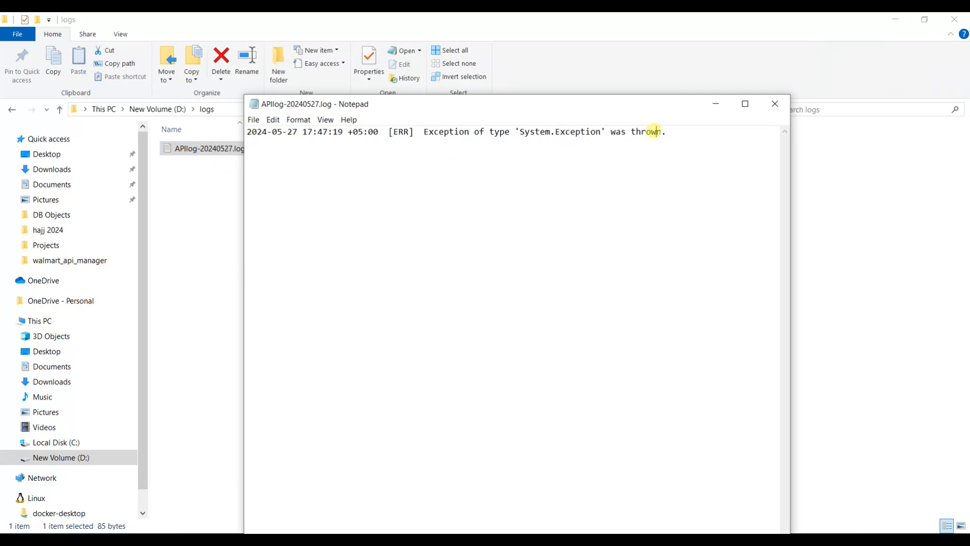
left_click(775, 103)
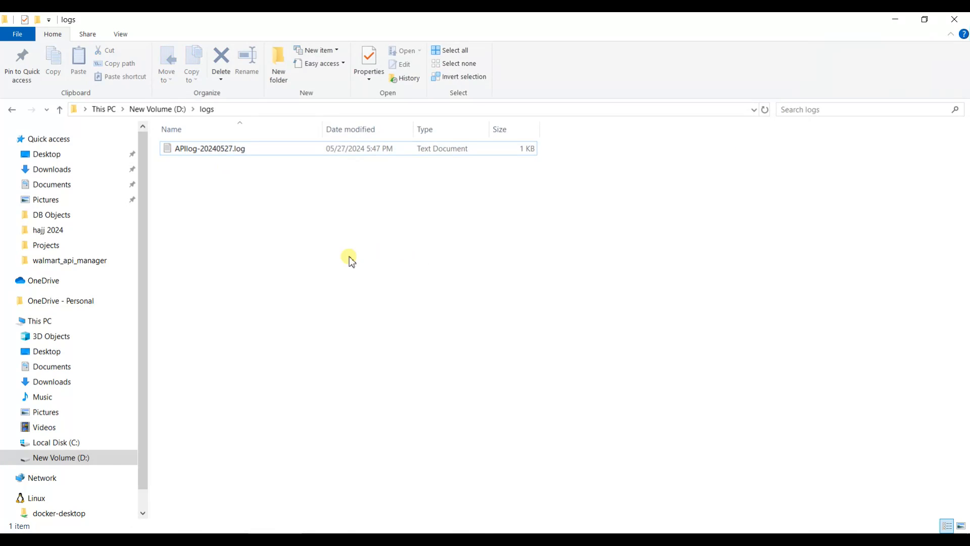
mouse_move(463, 435)
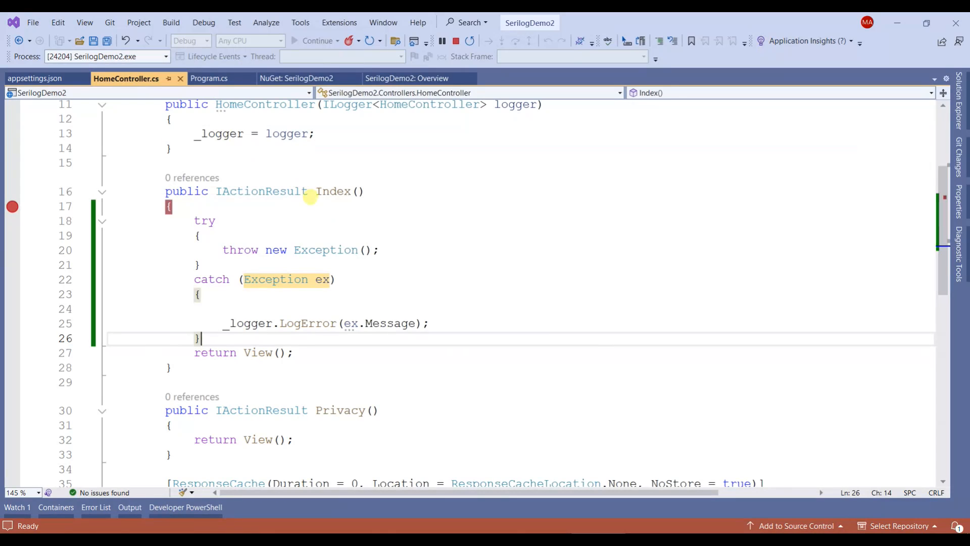
Step: In appsettings.json, replace the Serilog Default level 'Error', trying Debug and Information
left_click(36, 78)
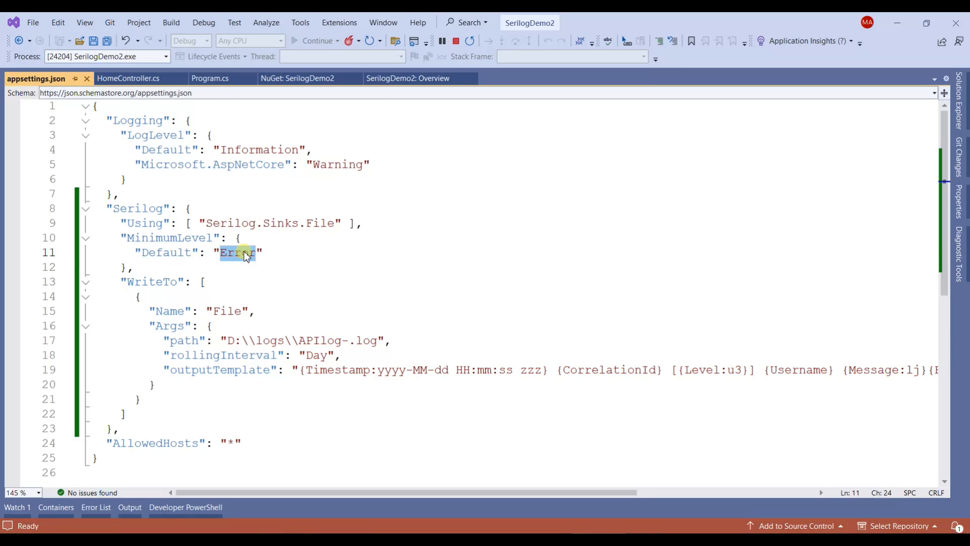
type("Debug")
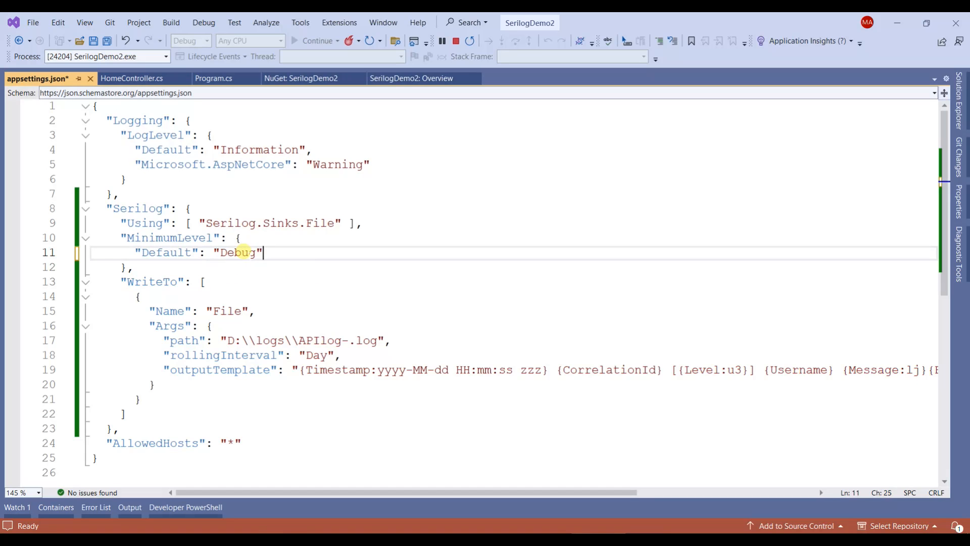
type("Infor")
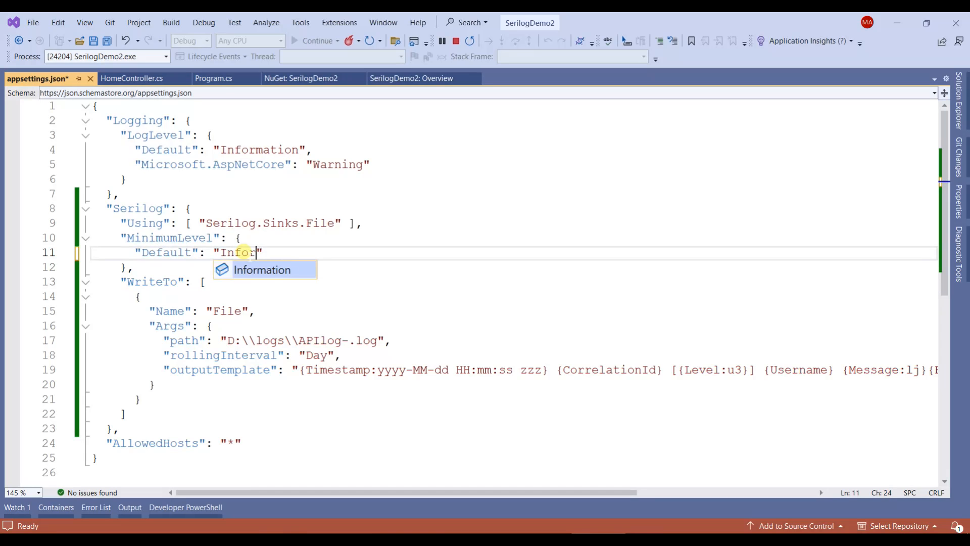
key("Tab")
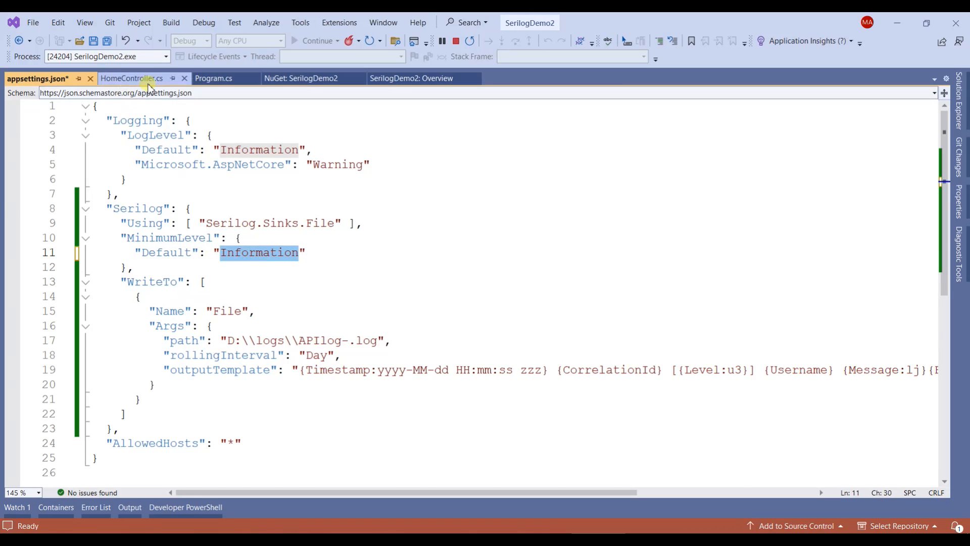
Step: Briefly try LogInformation in HomeController.cs, keep LogError, and set the appsettings.json level to Debug
left_click(132, 77)
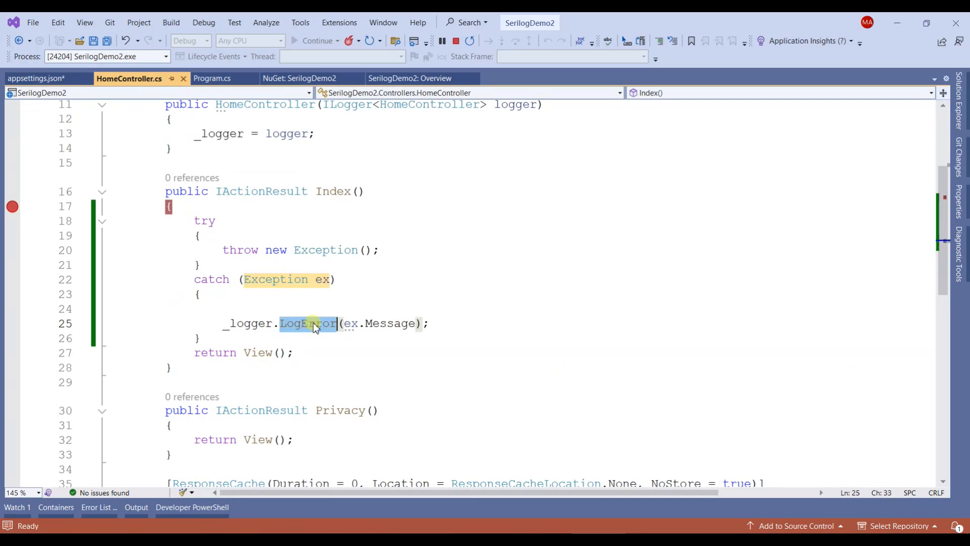
type("login")
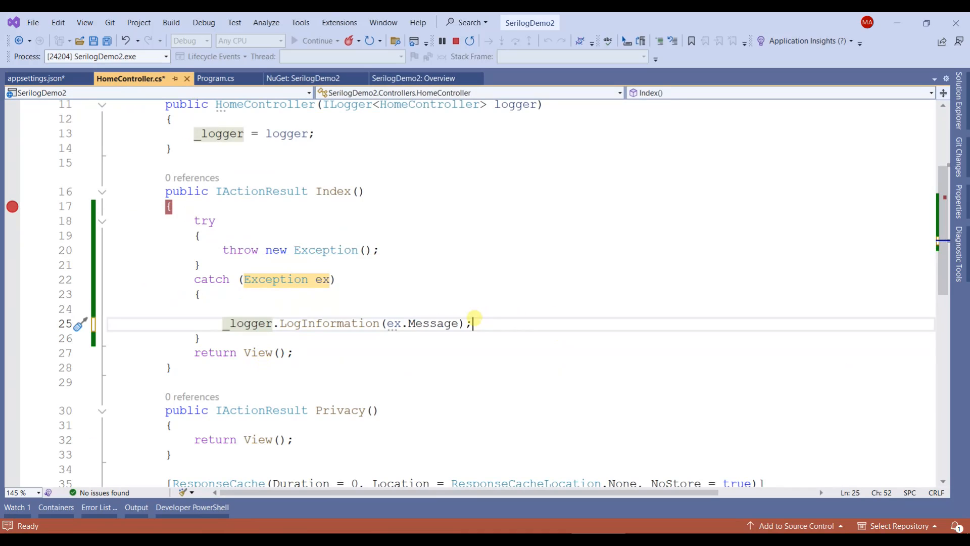
type("LogError")
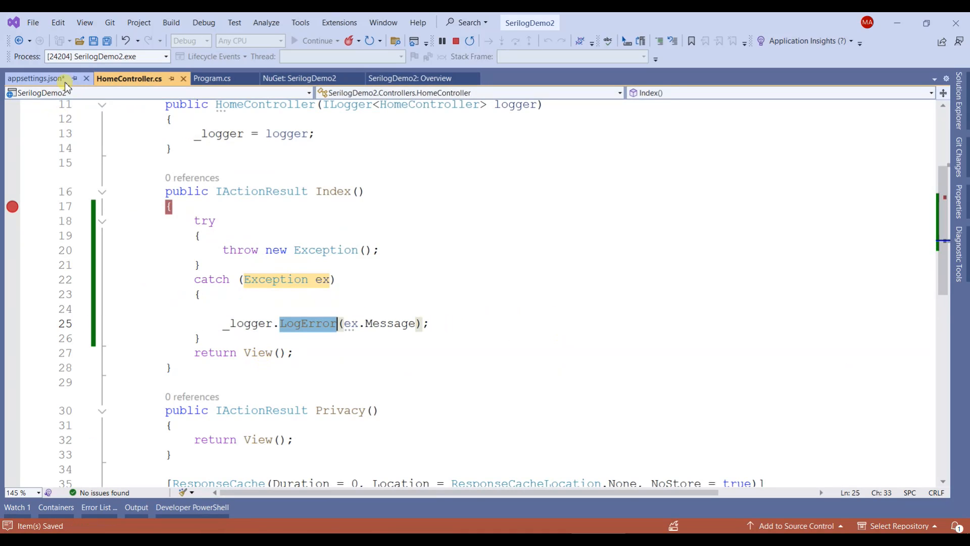
left_click(34, 78)
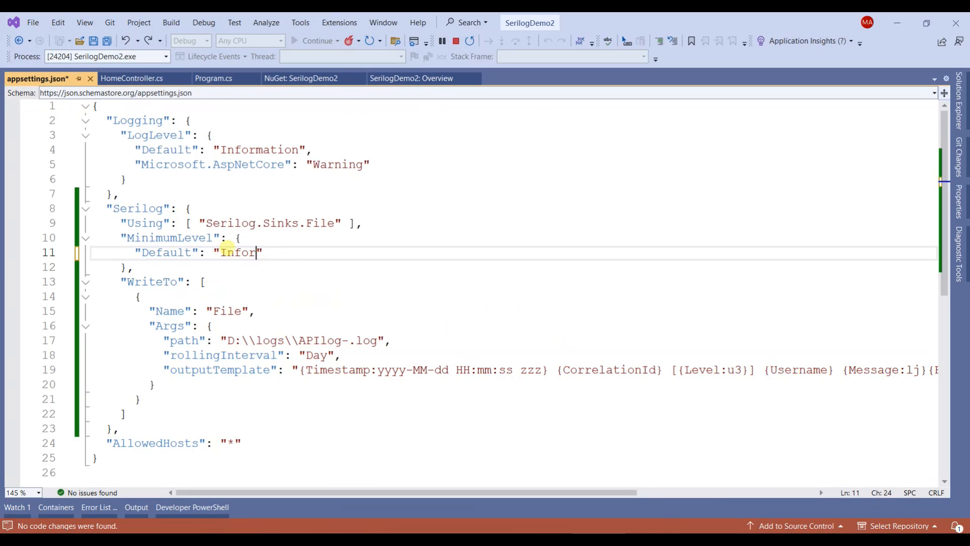
type("Debug")
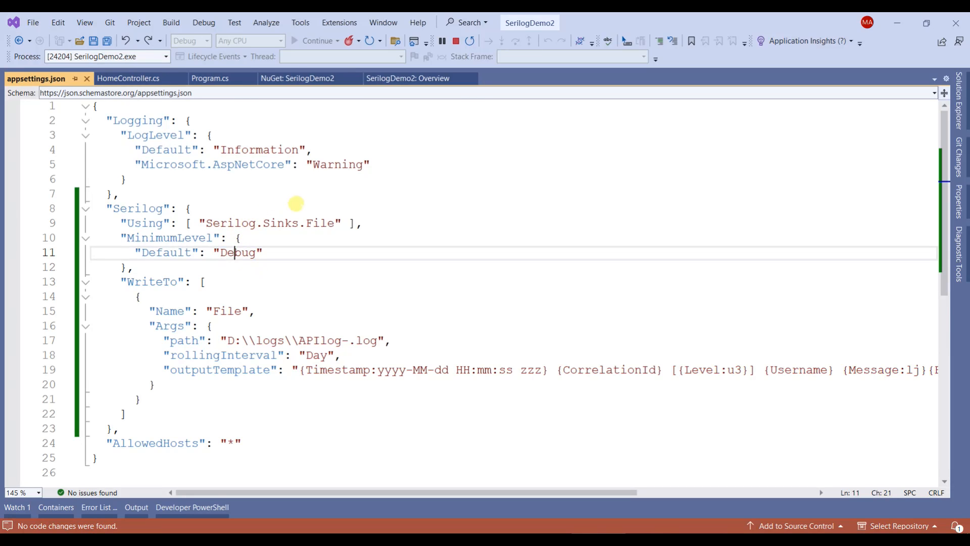
mouse_move(207, 326)
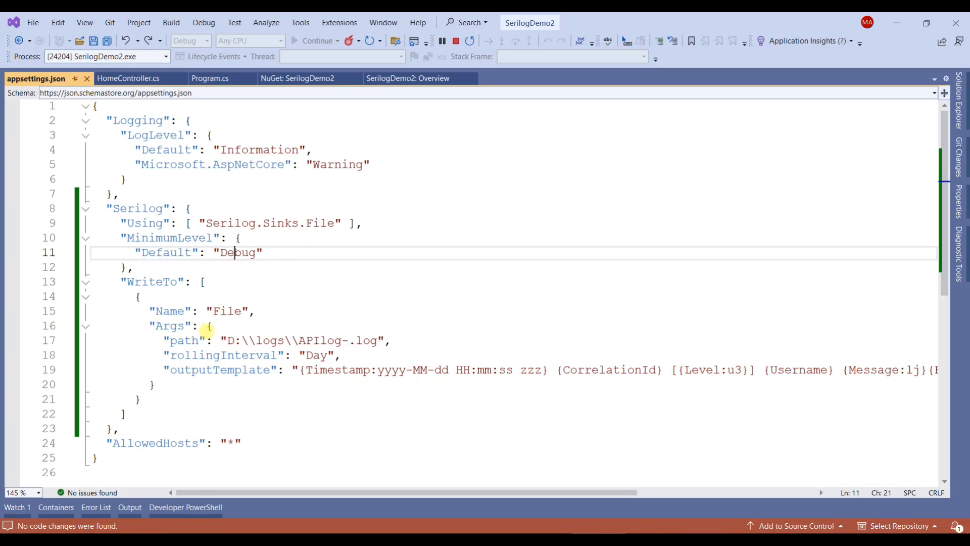
double_click(320, 340)
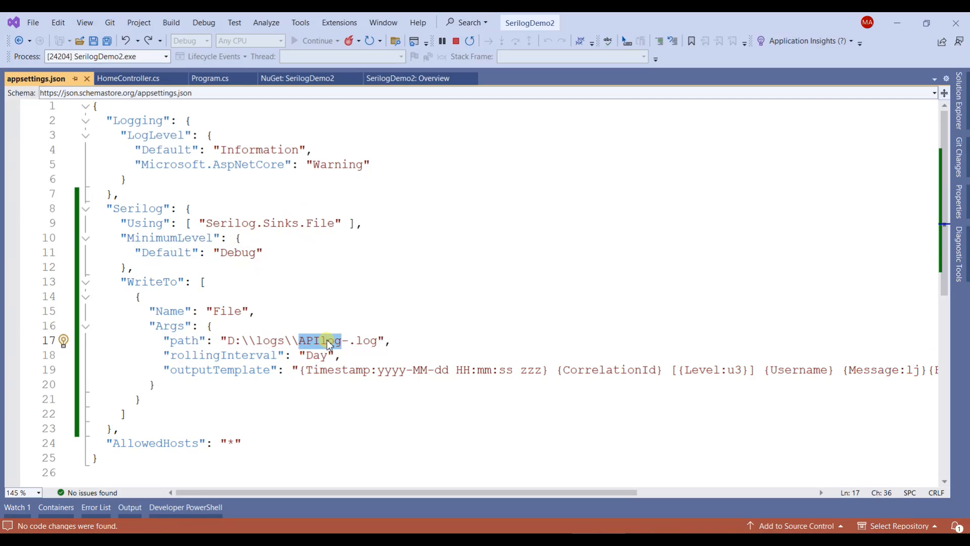
double_click(317, 355)
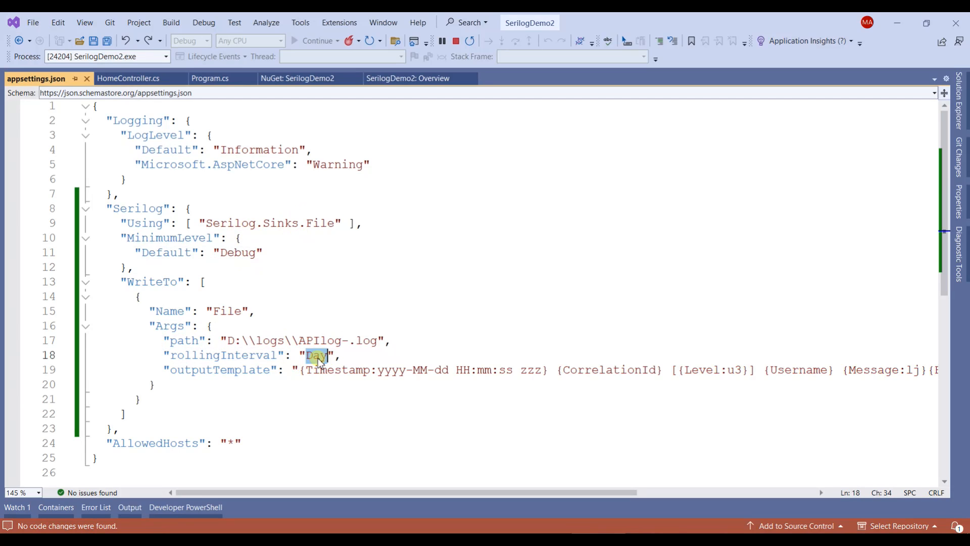
double_click(224, 355)
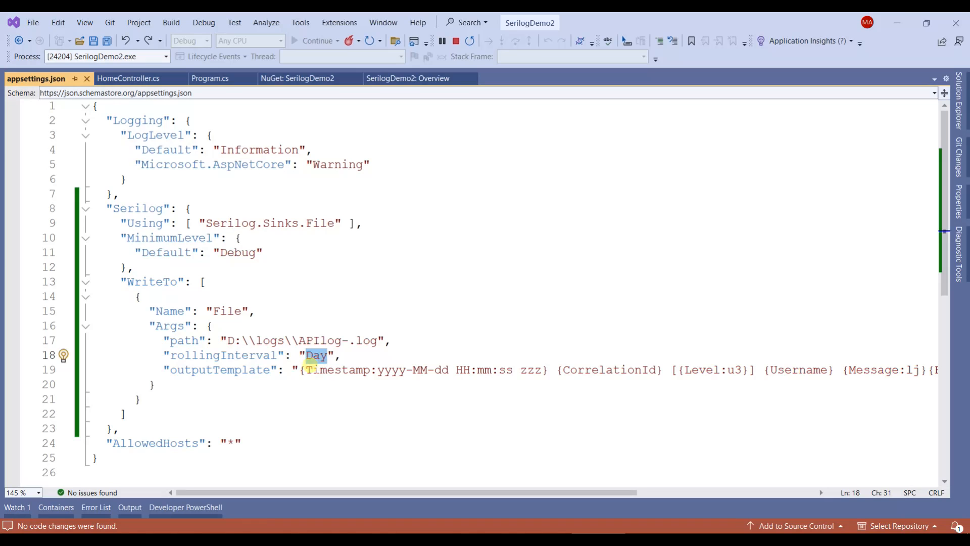
left_click(267, 370)
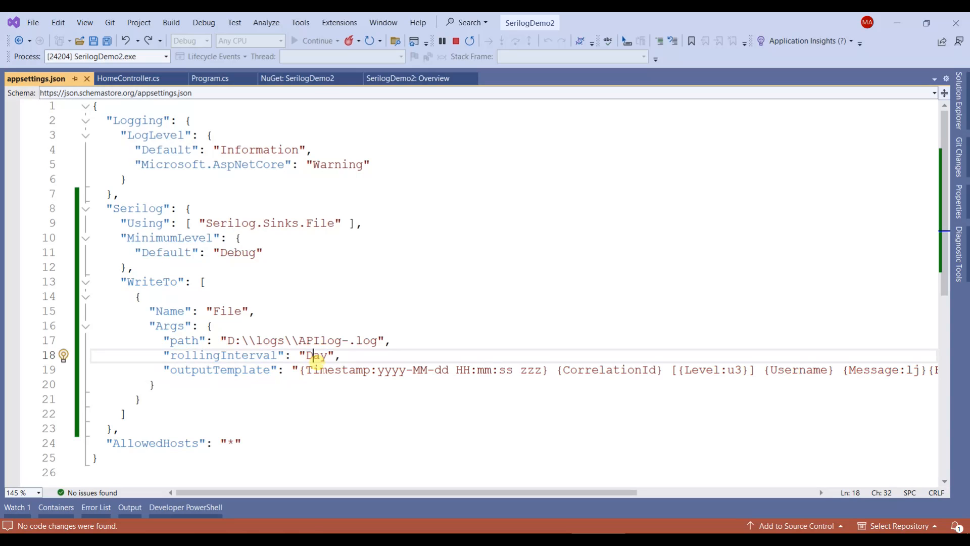
double_click(316, 355)
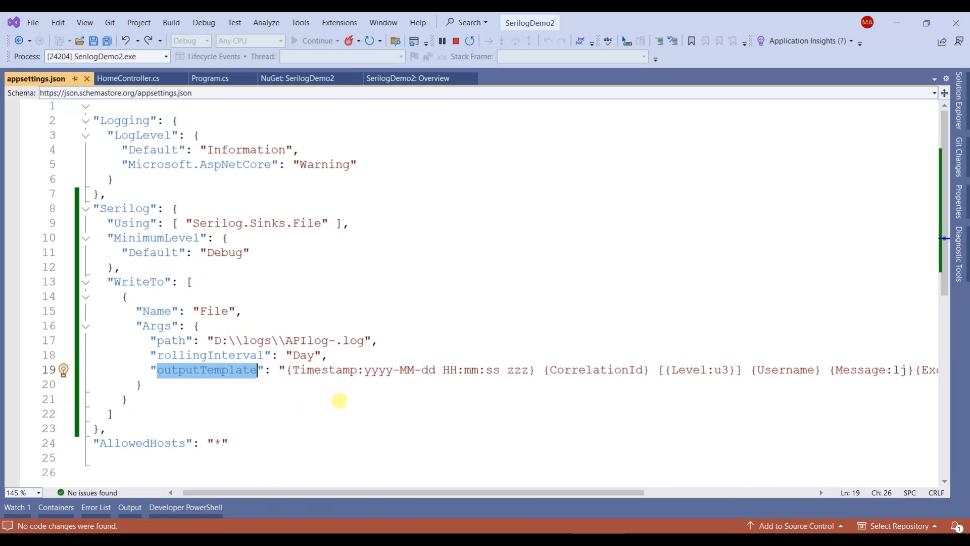
mouse_move(372, 516)
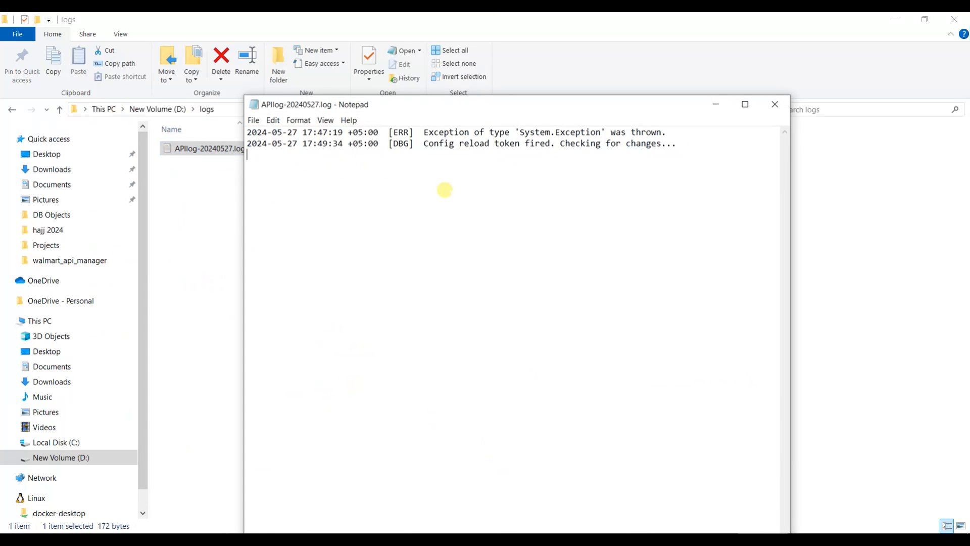
Step: Highlight the new DBG config-reload line below the ERR entry in APIlog-20240527.log
left_click_drag(267, 132, 439, 132)
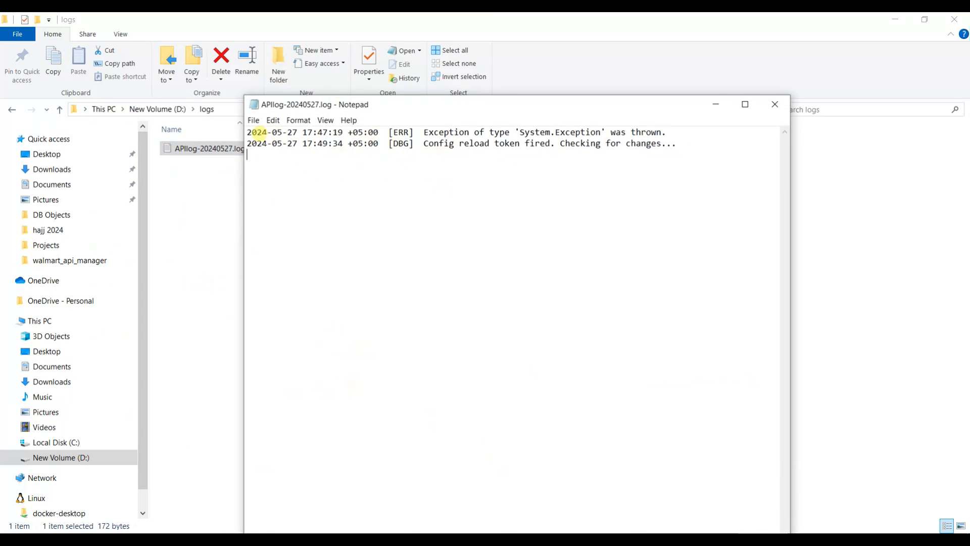
left_click_drag(248, 132, 418, 132)
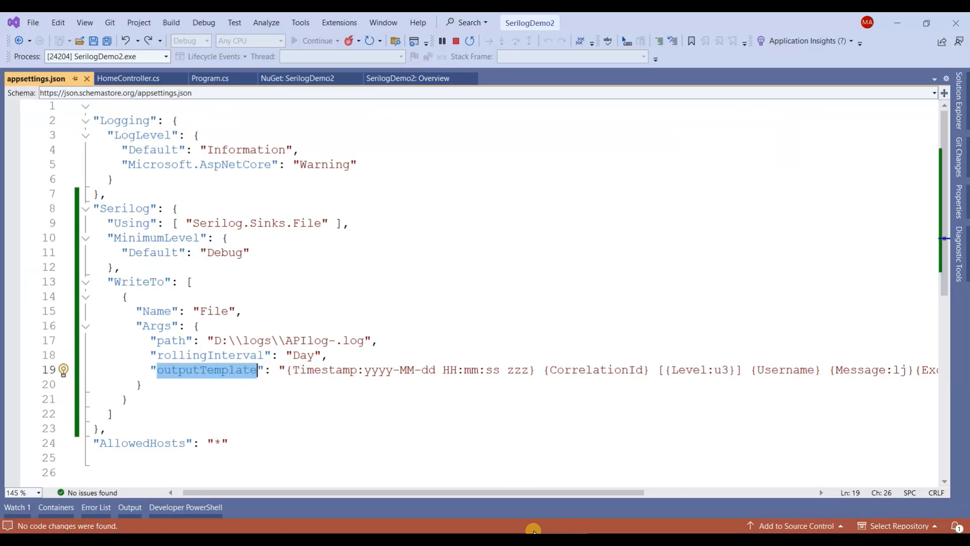
left_click_drag(257, 369, 451, 370)
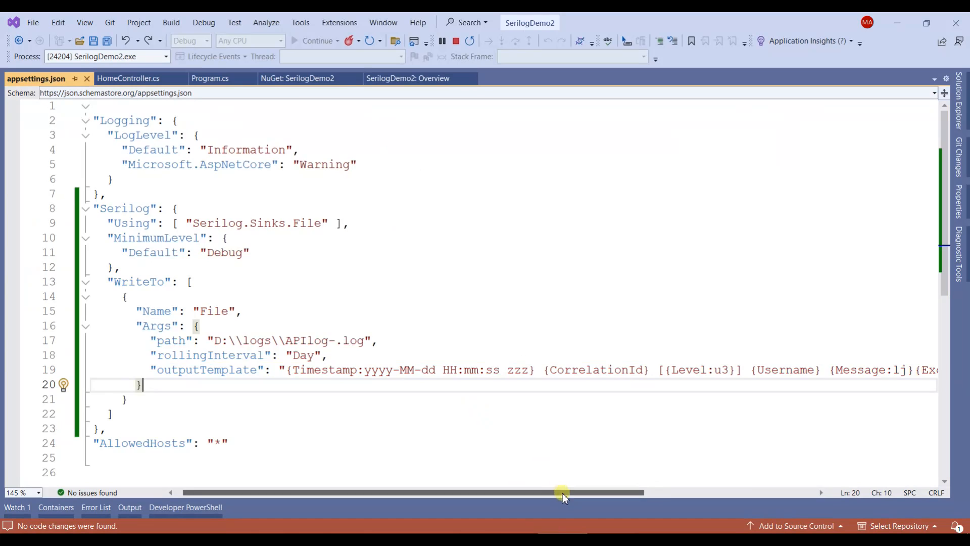
left_click_drag(562, 491, 693, 491)
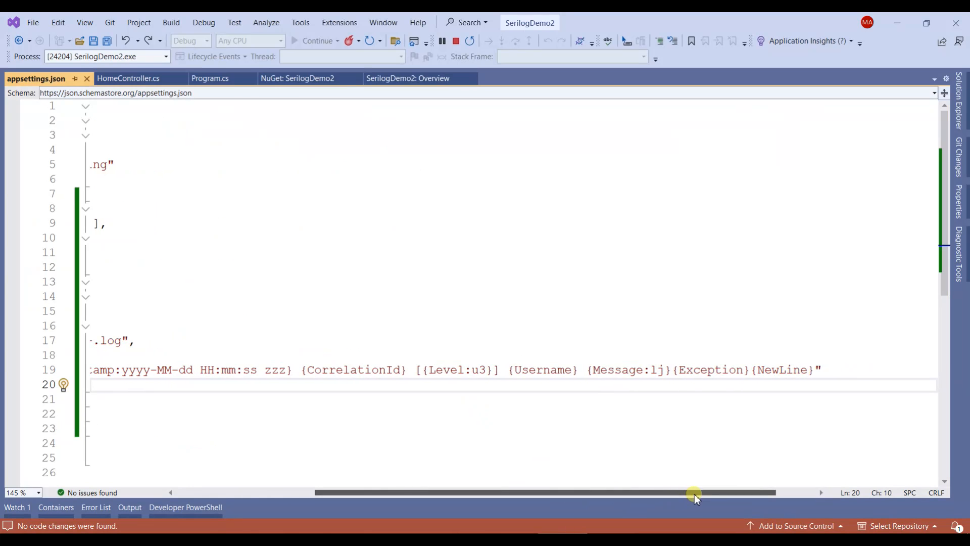